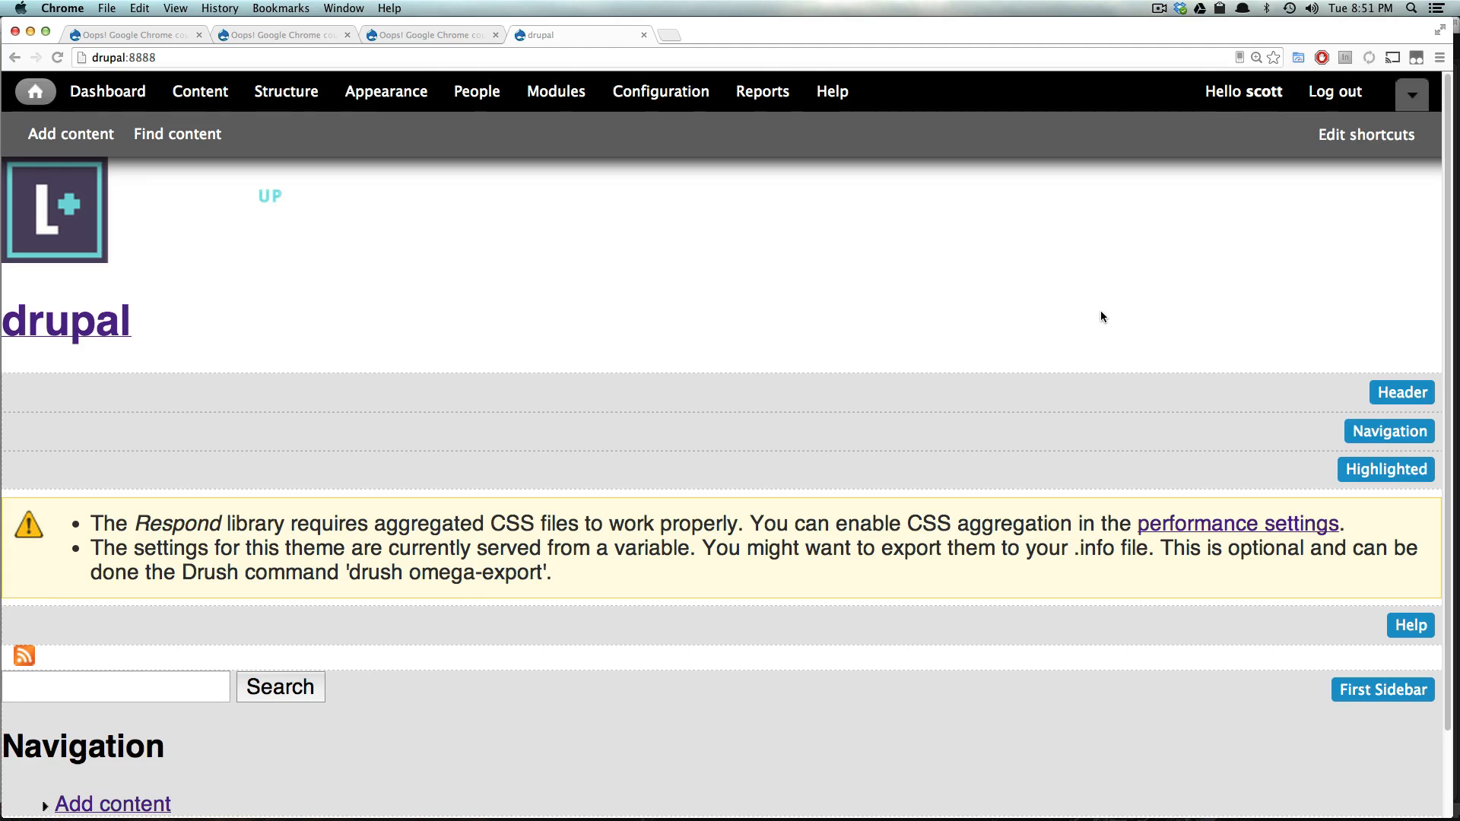
pyautogui.moveTo(1172, 328)
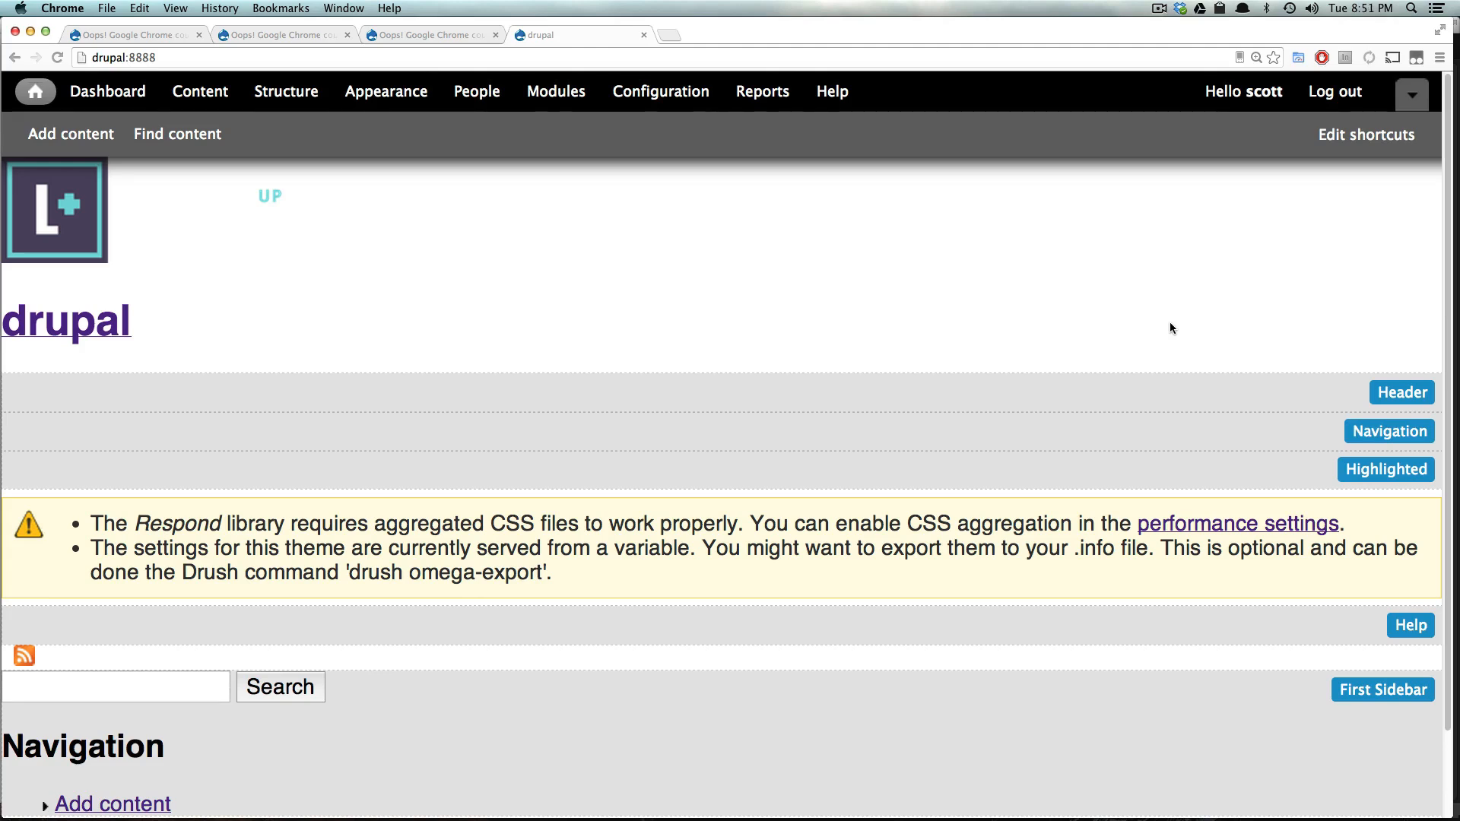
pyautogui.moveTo(1144, 338)
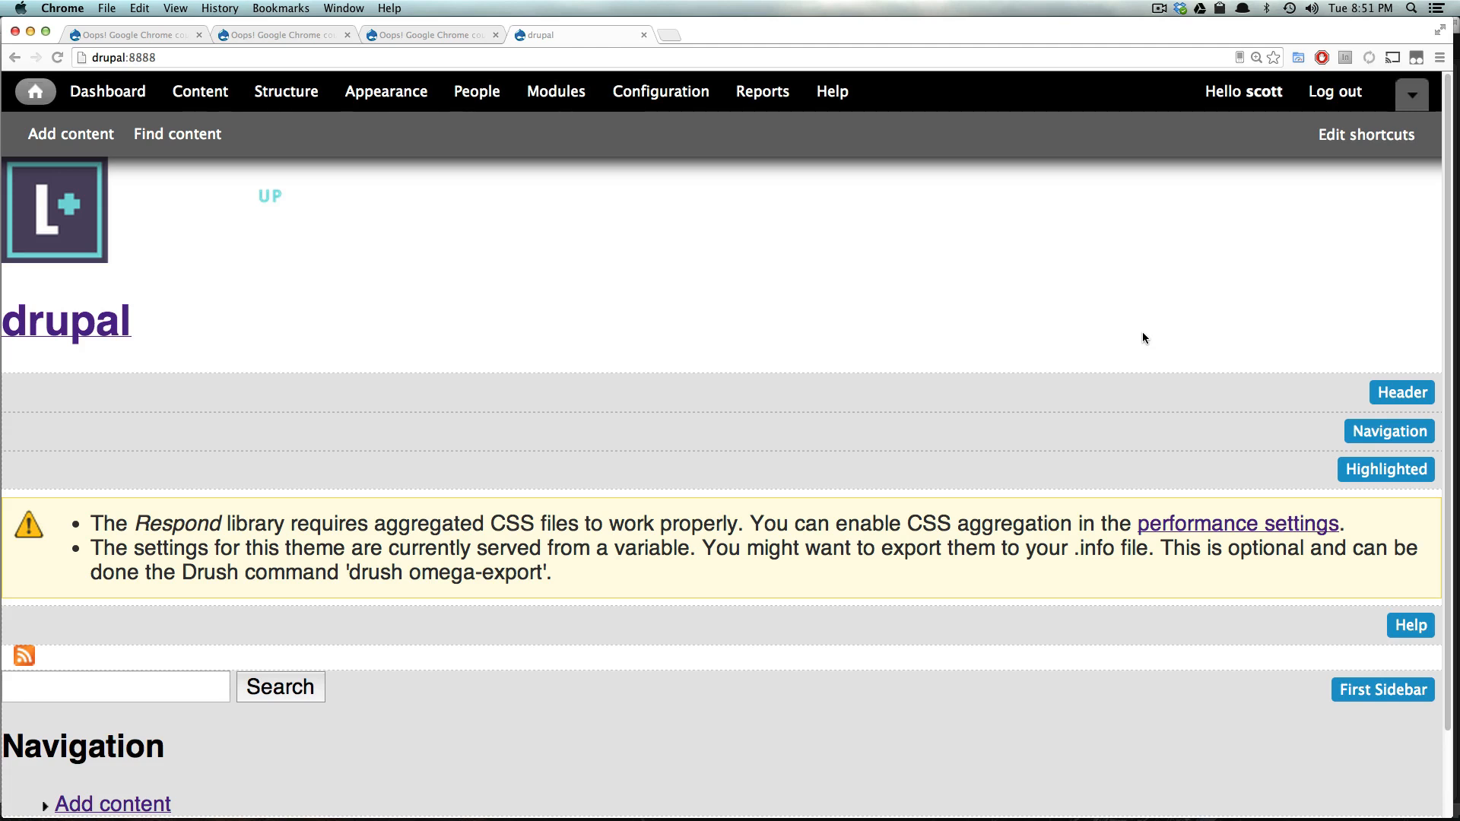
pyautogui.moveTo(1152, 302)
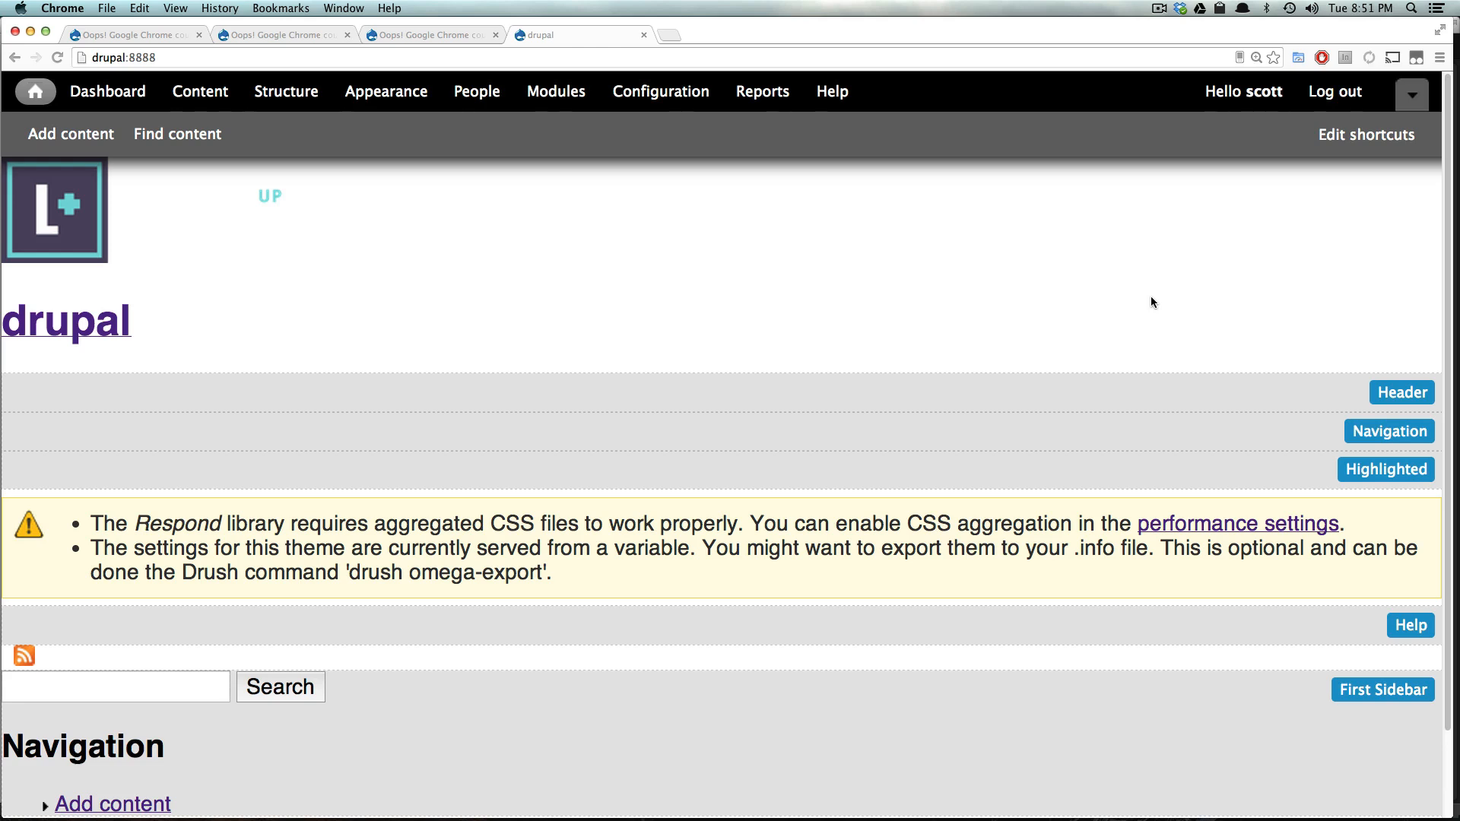
pyautogui.moveTo(1181, 334)
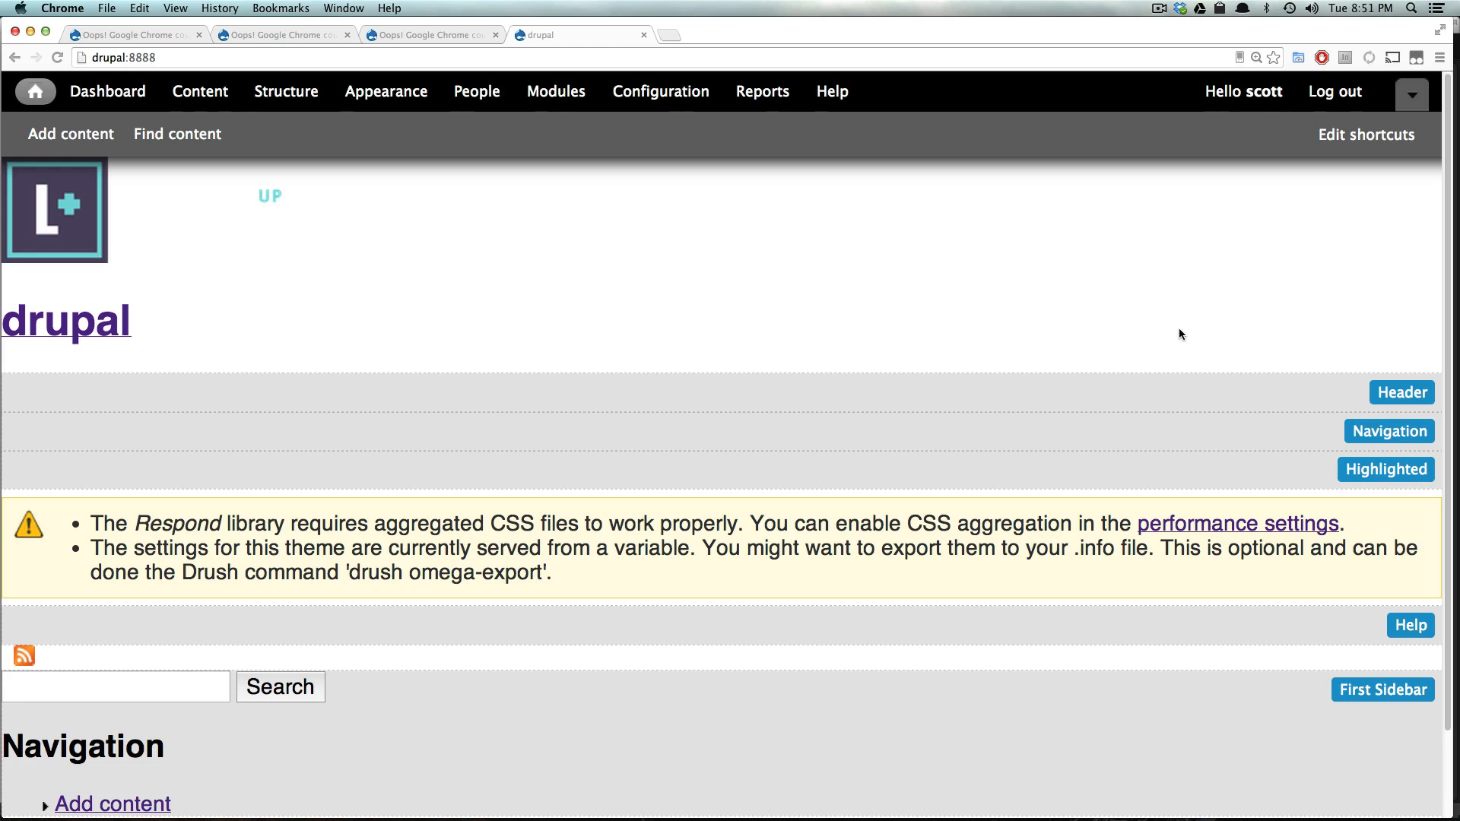
pyautogui.moveTo(1175, 340)
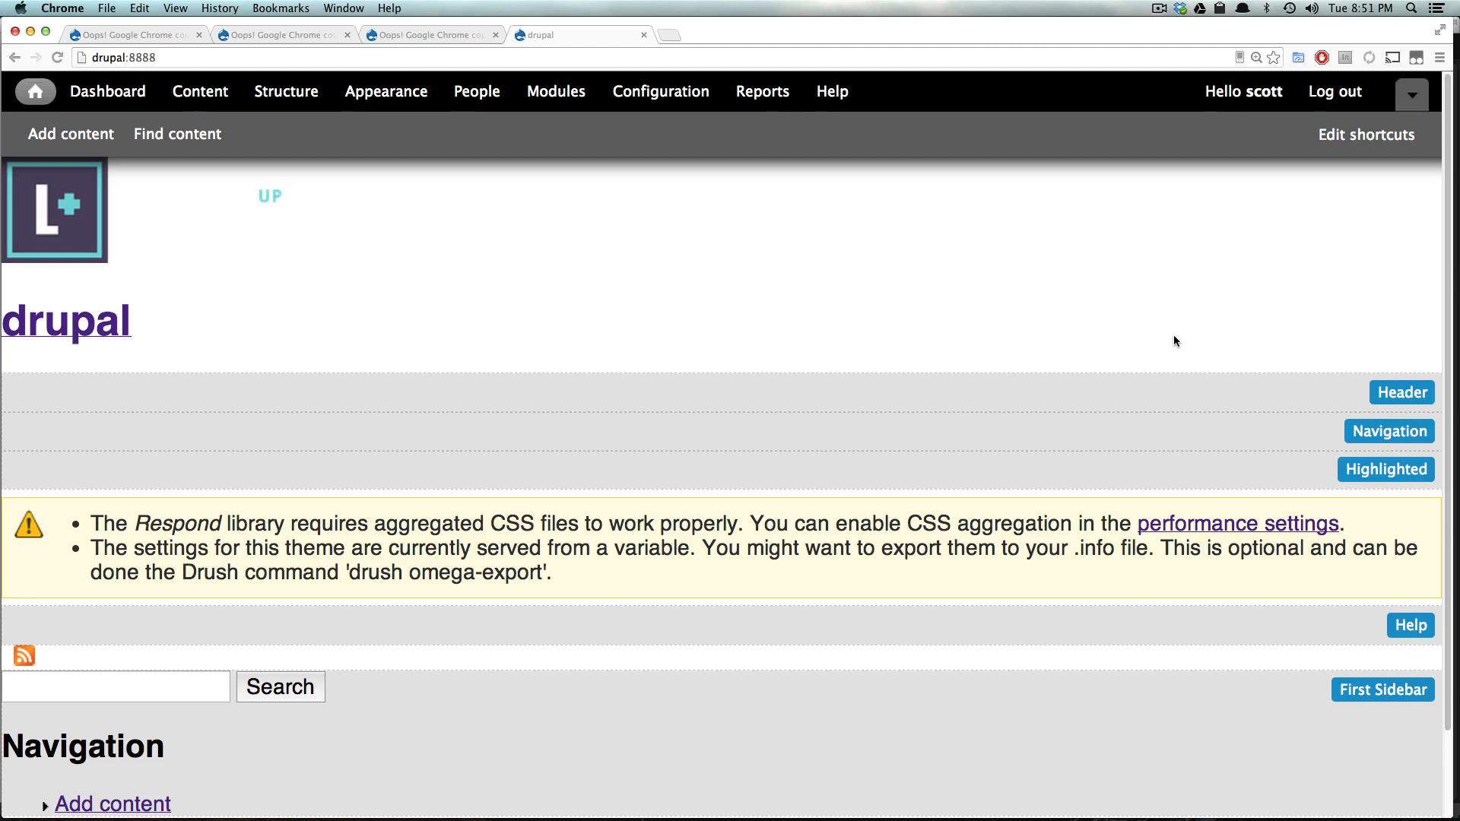
pyautogui.moveTo(904, 576)
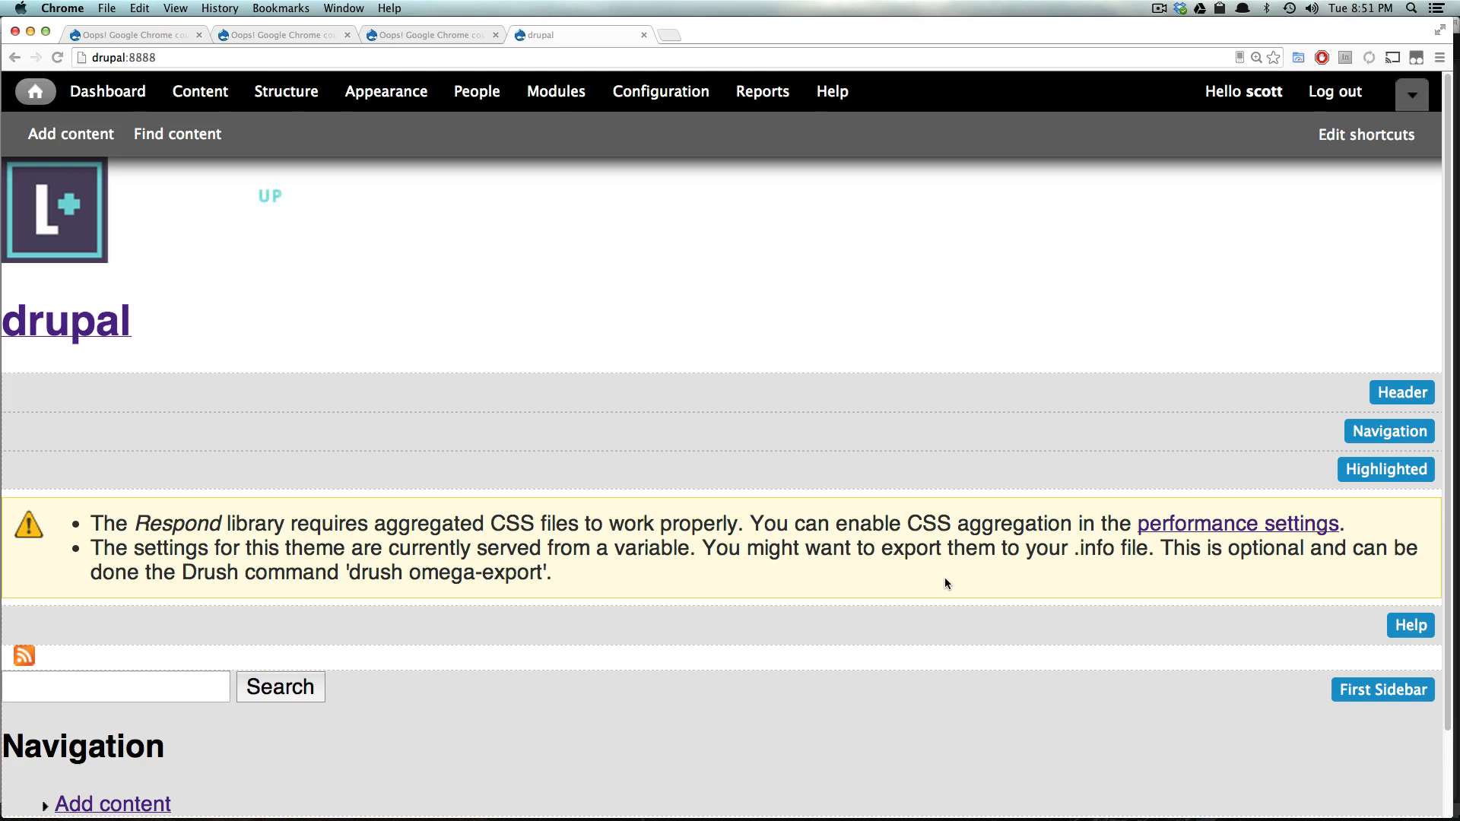
pyautogui.moveTo(922, 444)
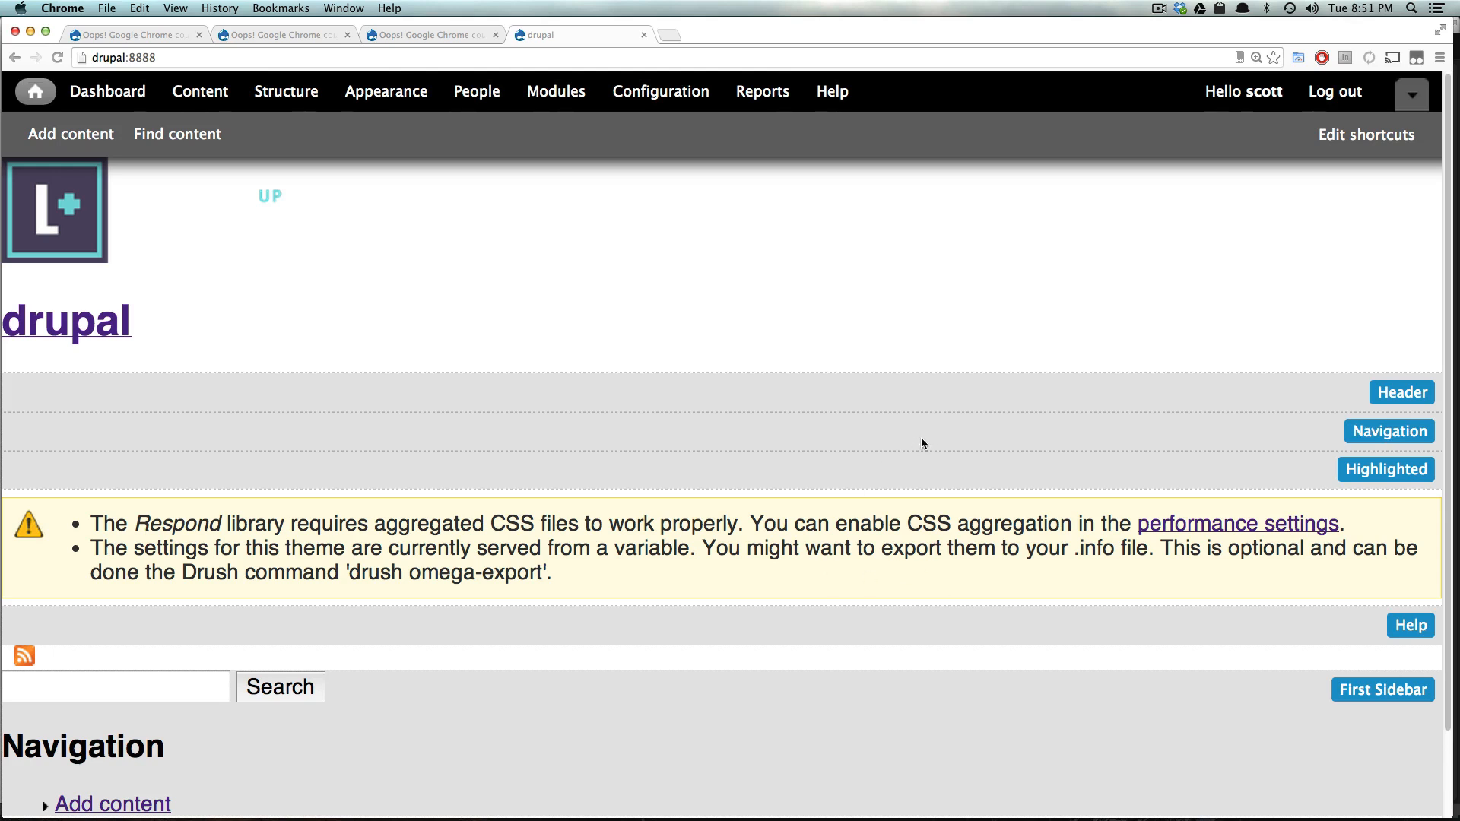
pyautogui.moveTo(946, 458)
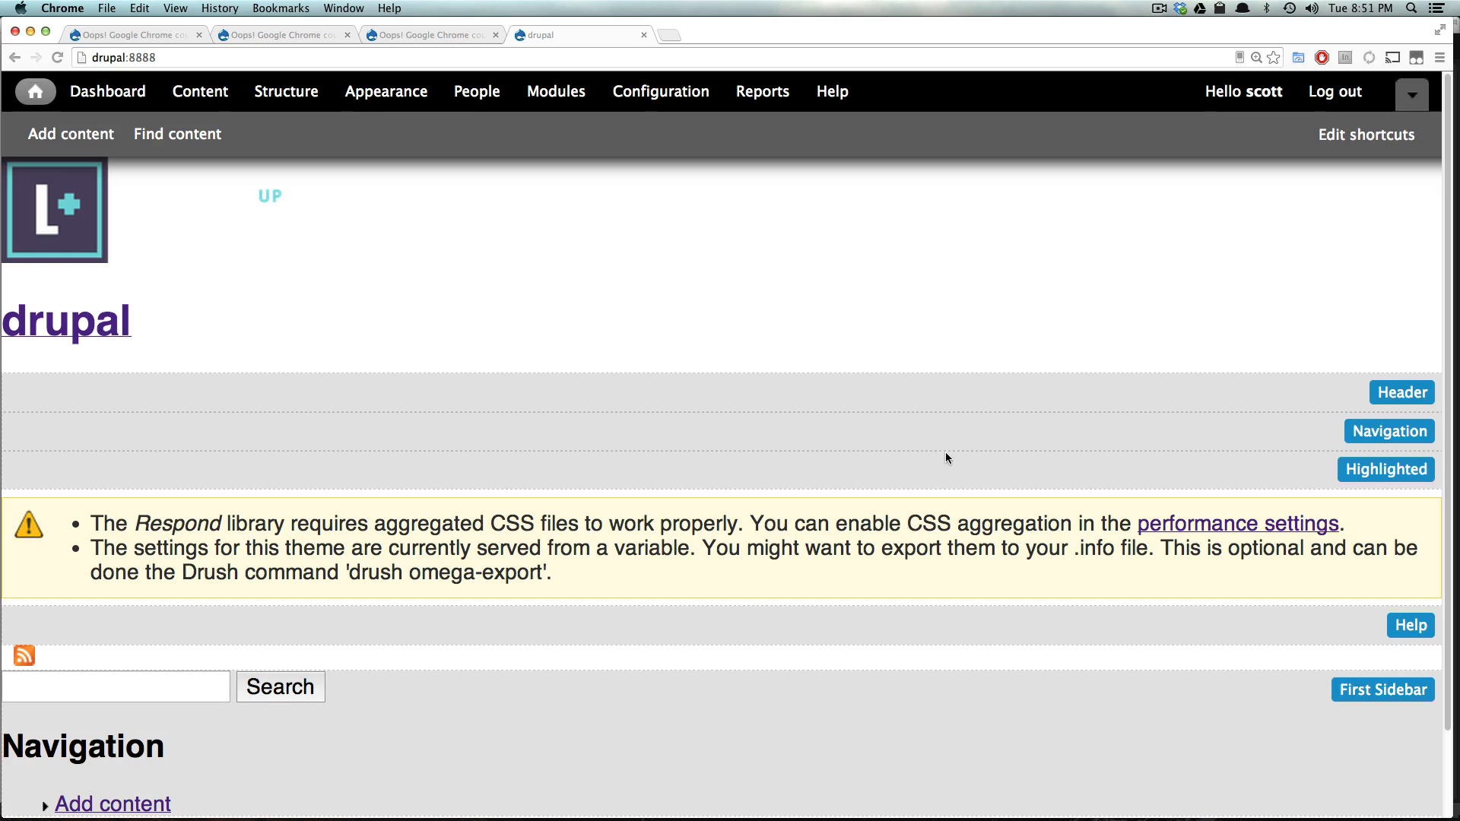
pyautogui.moveTo(618, 451)
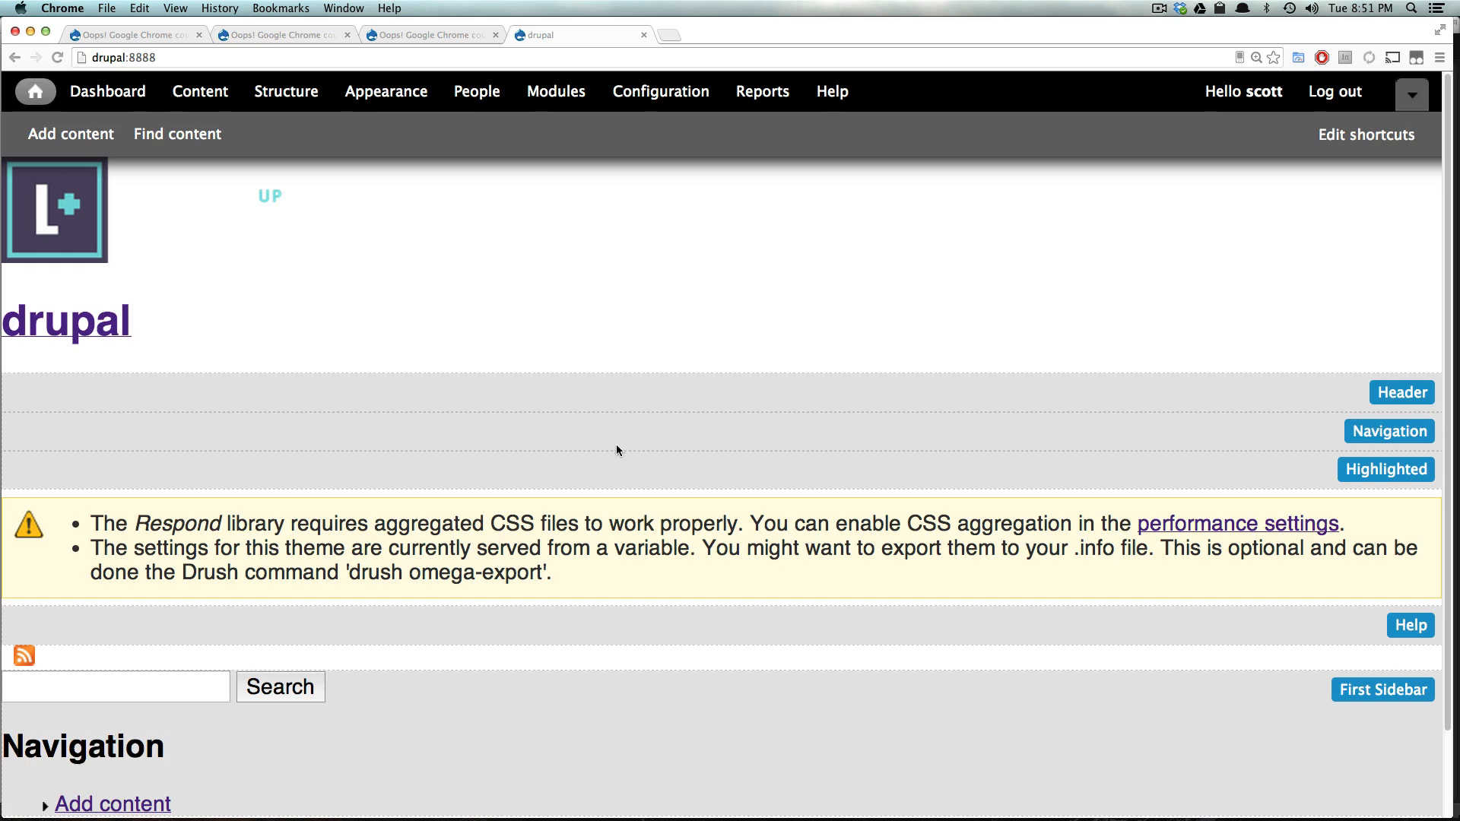
pyautogui.moveTo(378, 534)
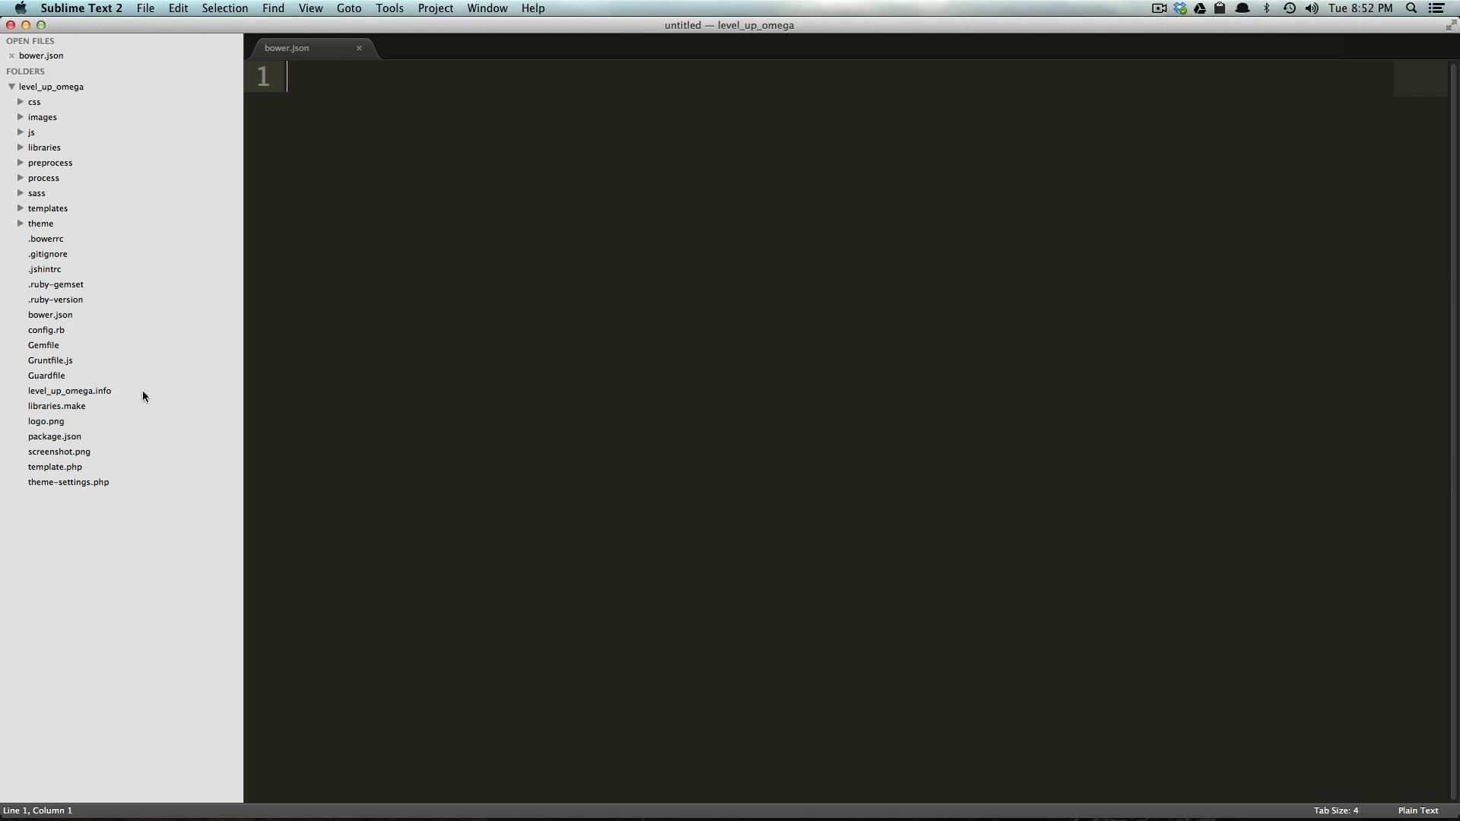
pyautogui.moveTo(82, 395)
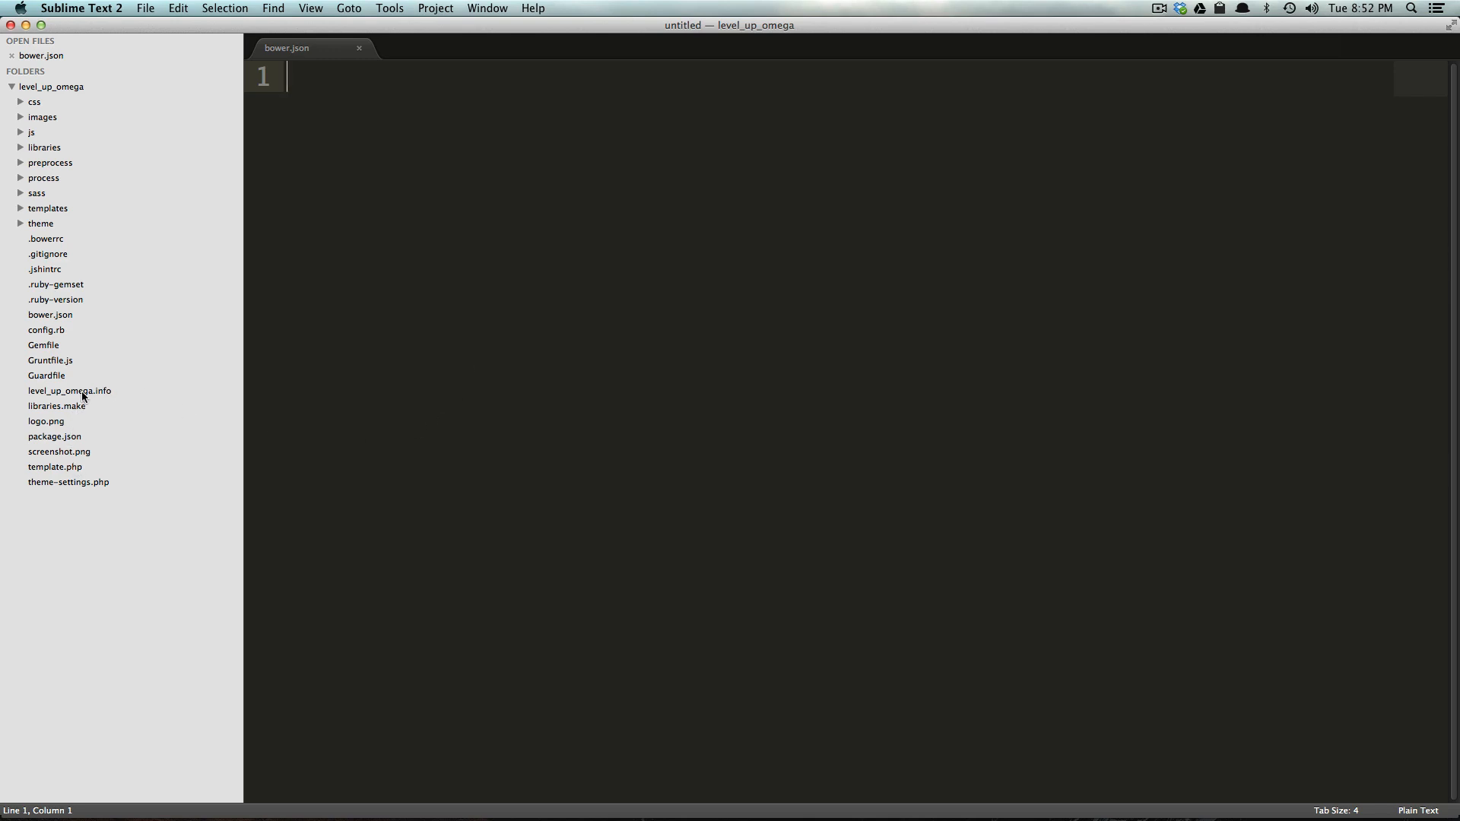
# - Review the stylesheets in level_up_omega.info, then open level-up-omega.styles.css from the css folder
pyautogui.click(70, 390)
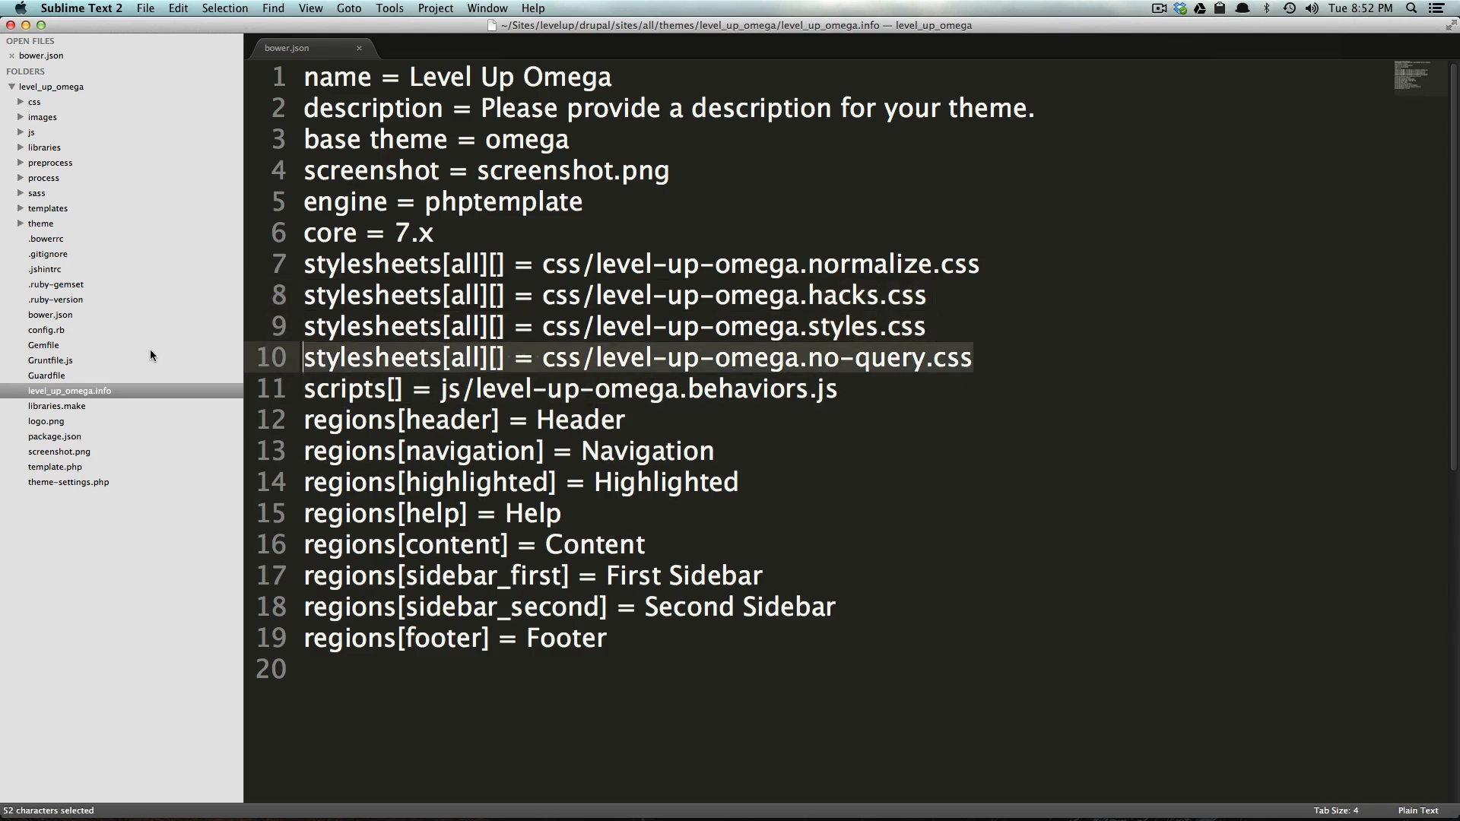
pyautogui.moveTo(166, 363)
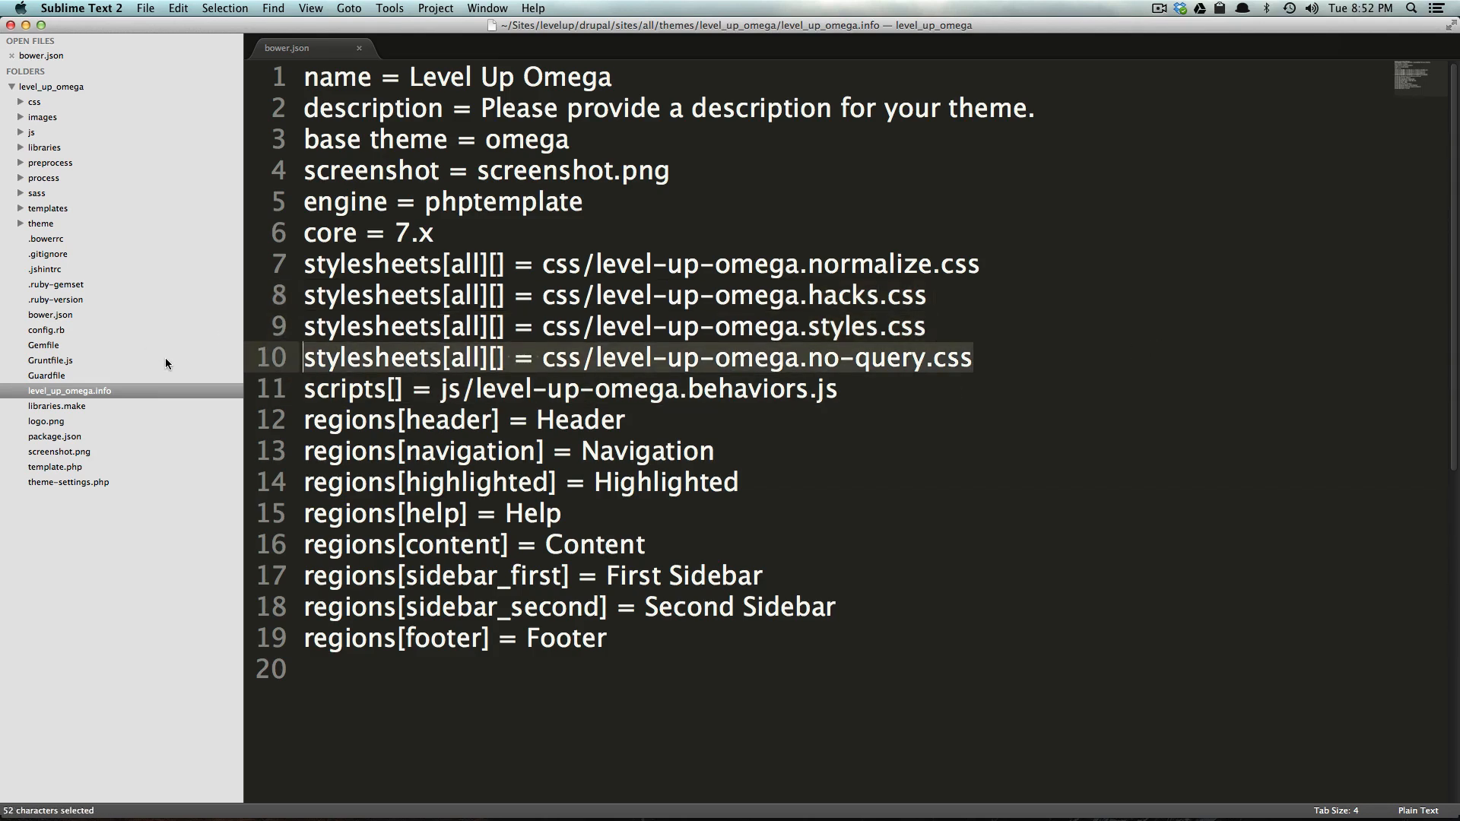
pyautogui.moveTo(791, 305)
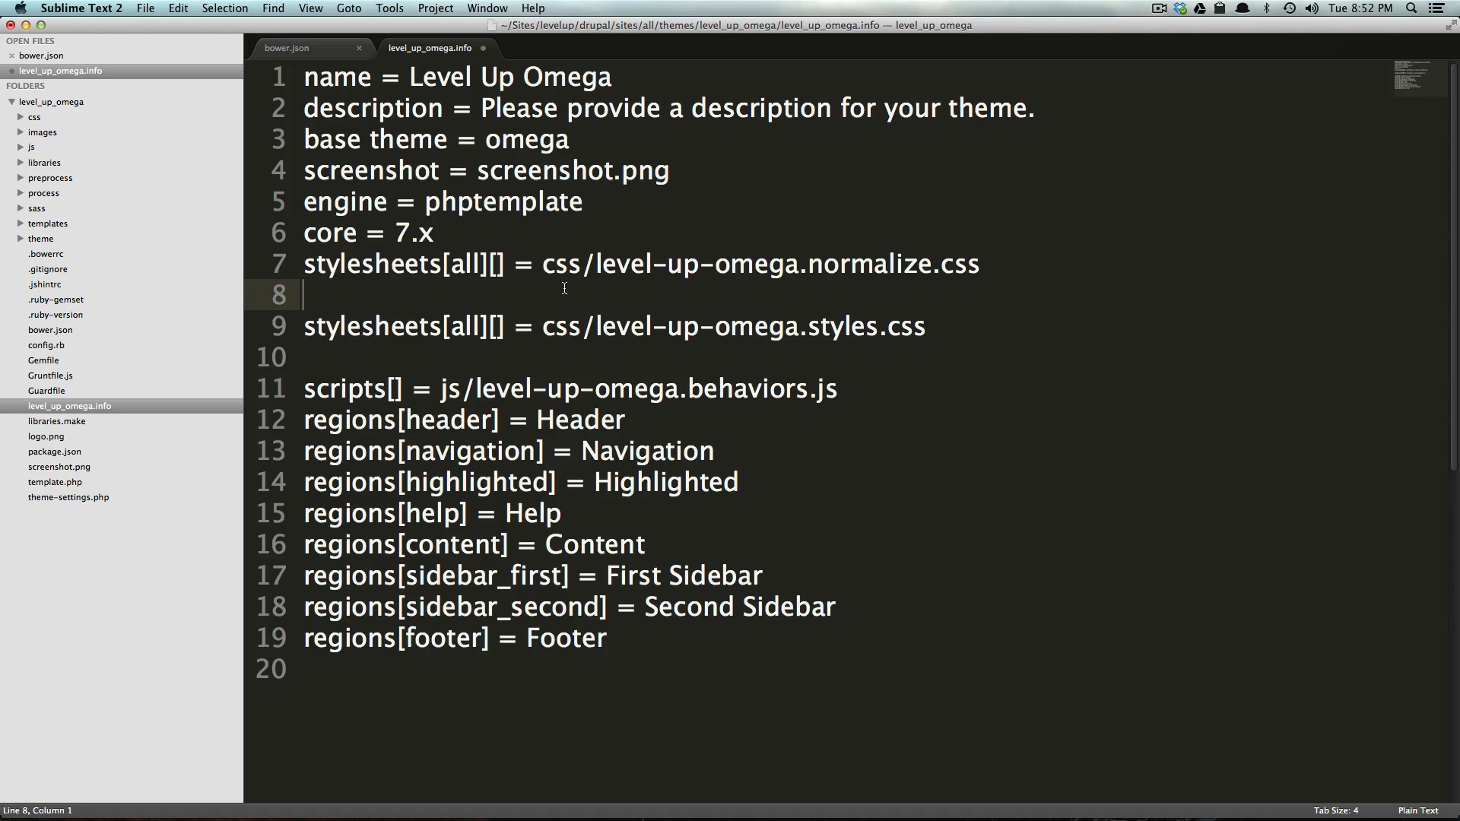
pyautogui.moveTo(930, 327)
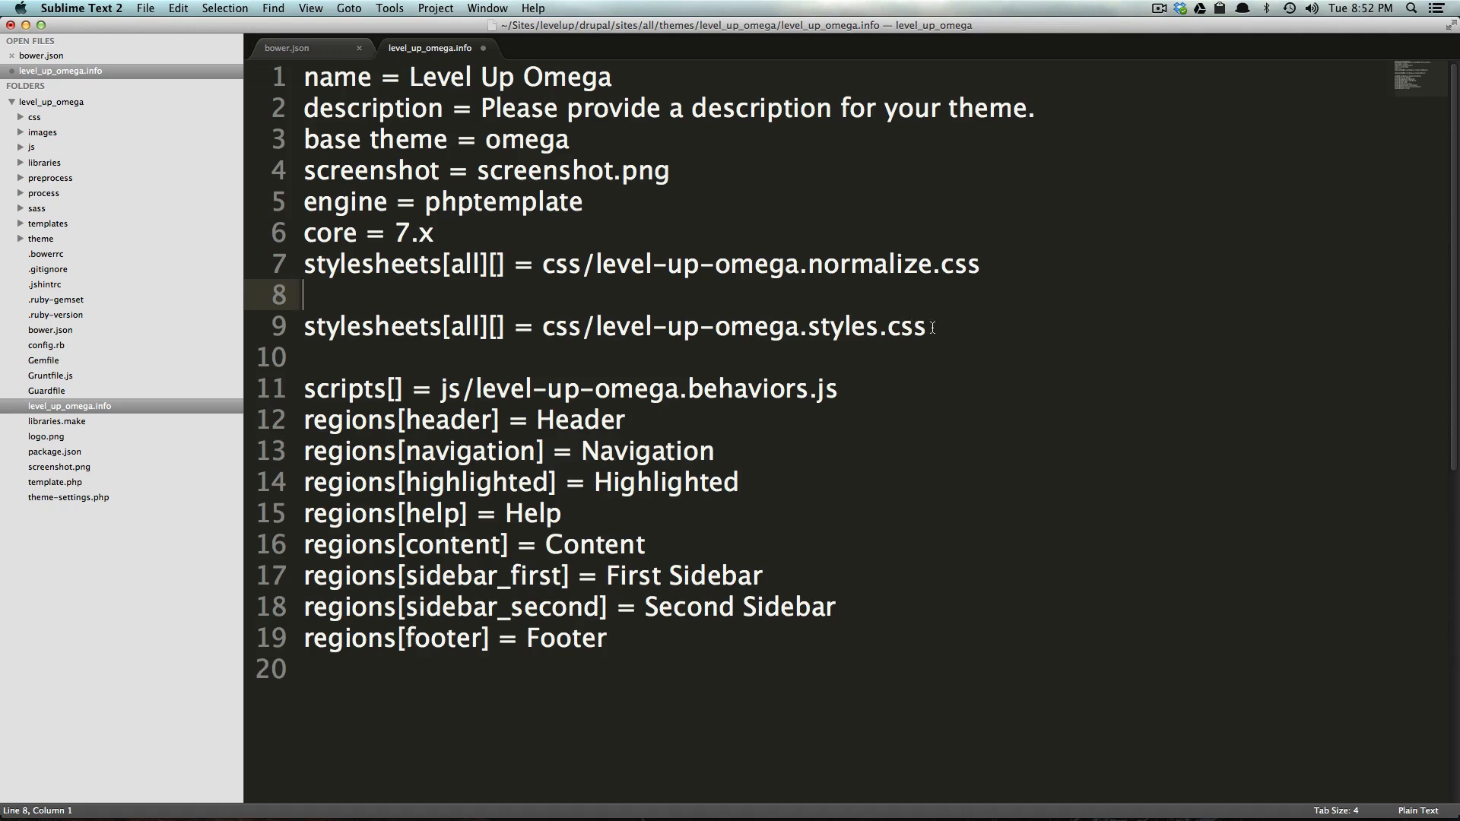
pyautogui.doubleClick(757, 264)
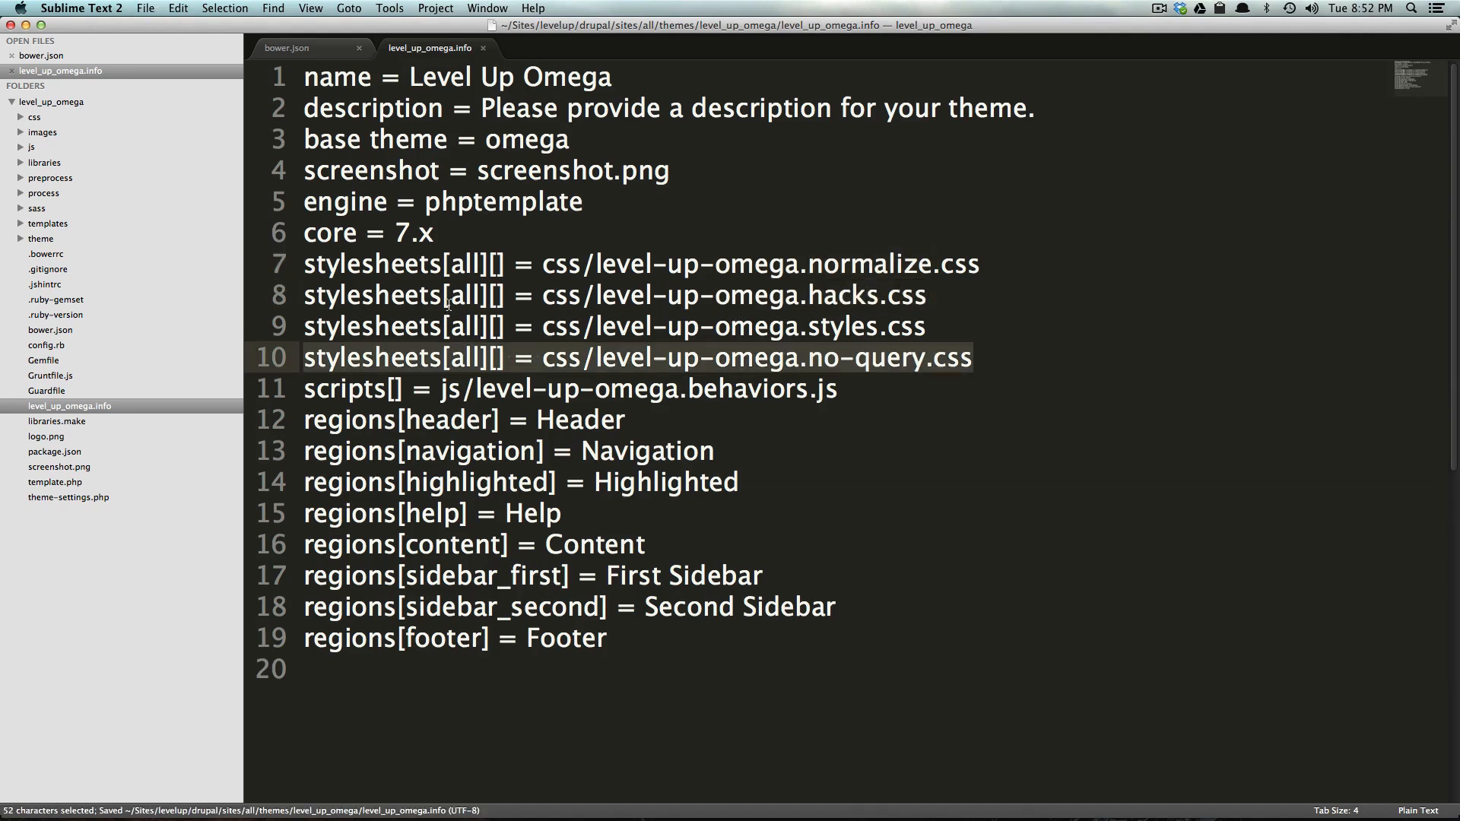
pyautogui.moveTo(42, 210)
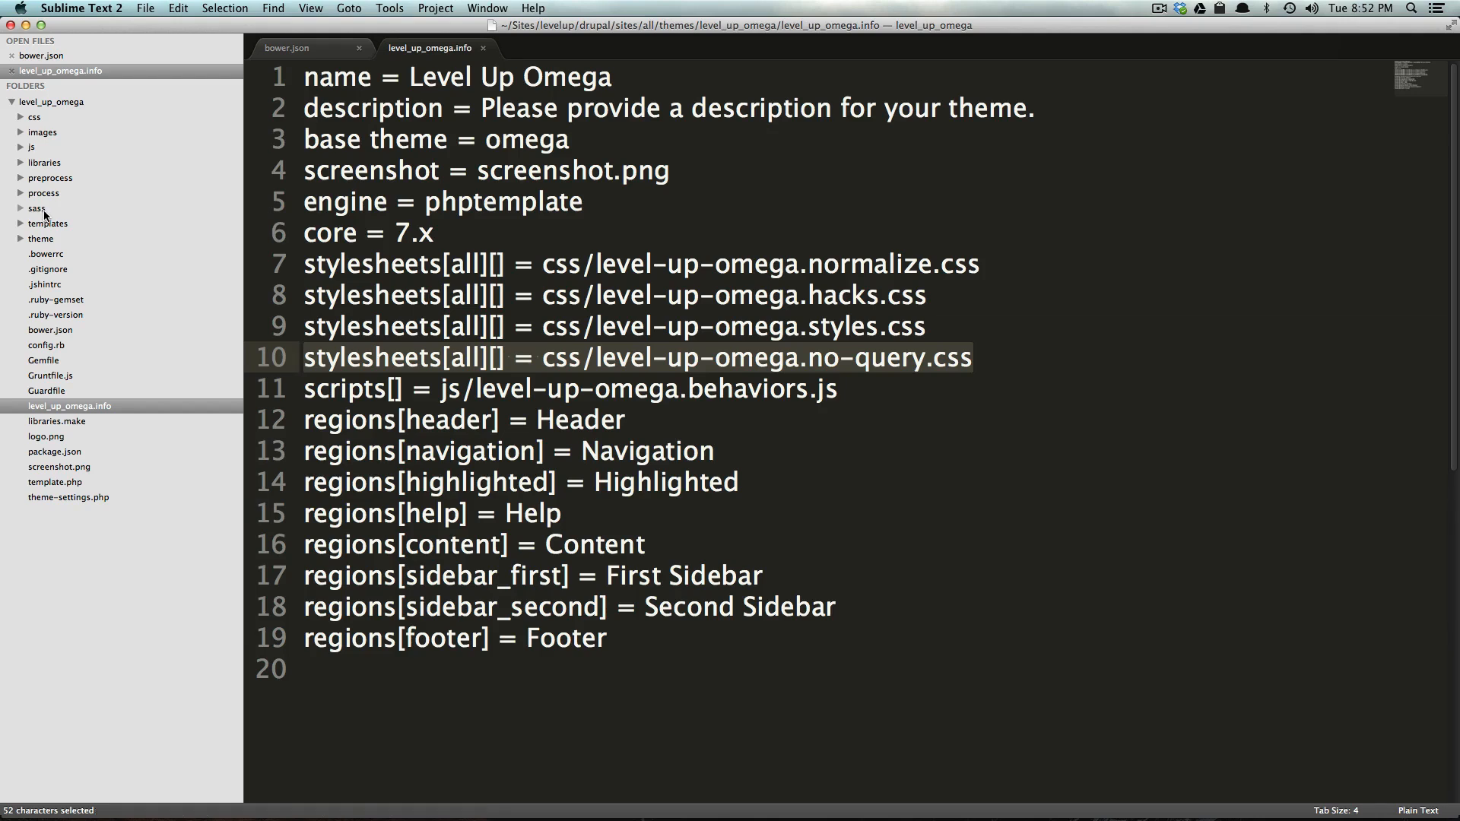
pyautogui.click(34, 116)
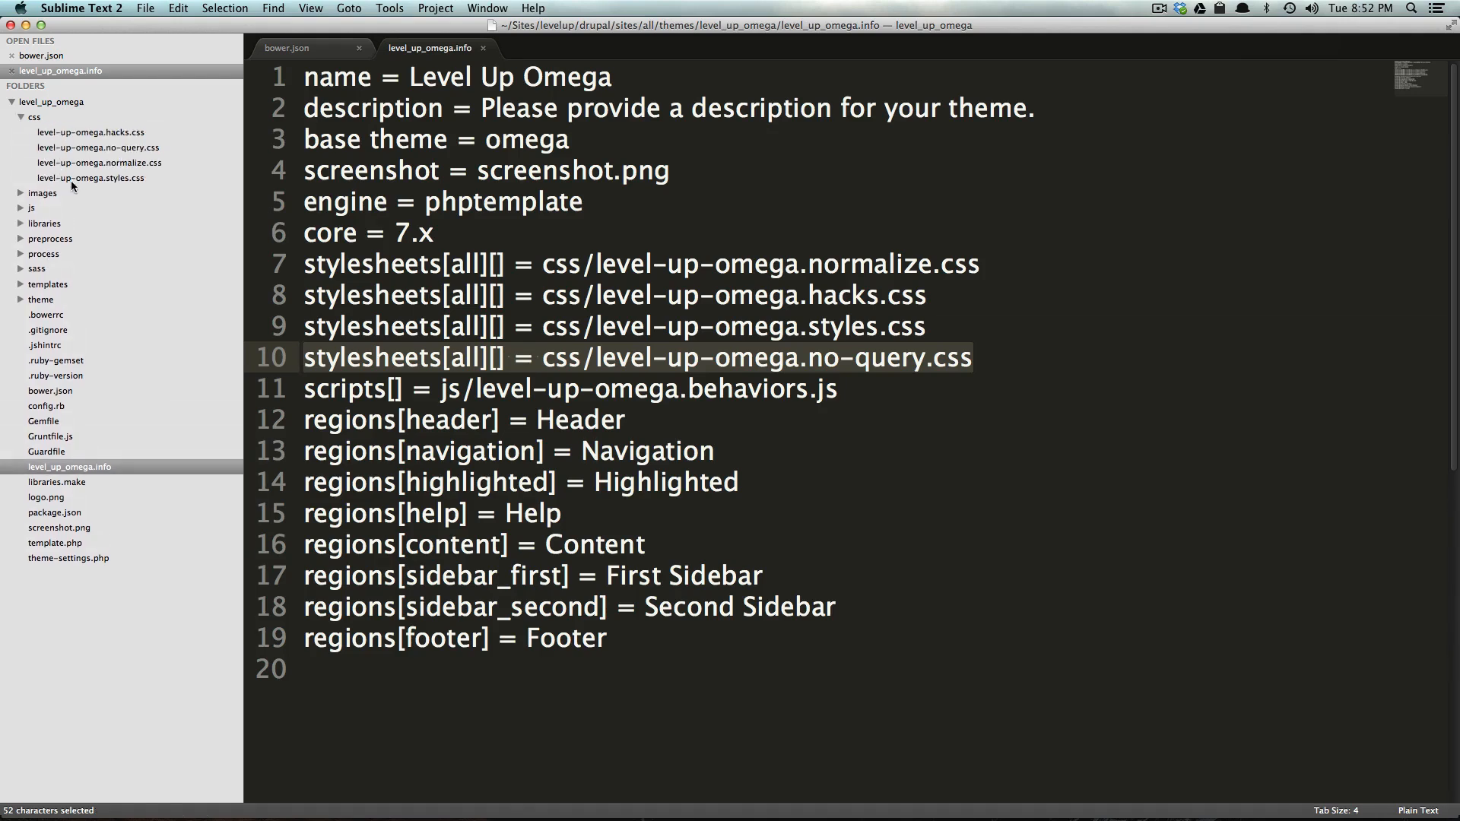
pyautogui.click(90, 178)
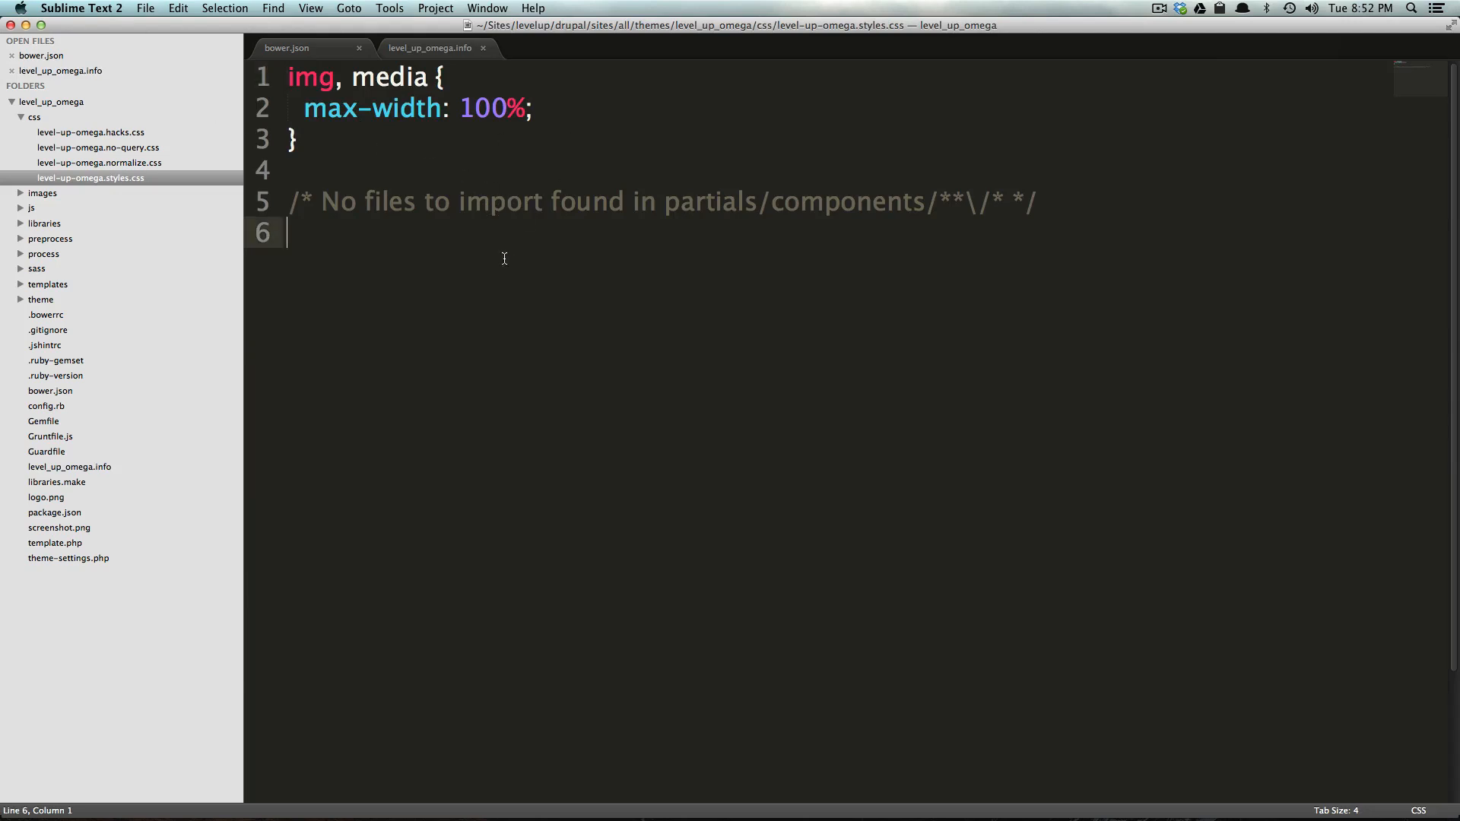
# - Add a body rule with background: blue to level-up-omega.styles.css and save it
pyautogui.write('backg')
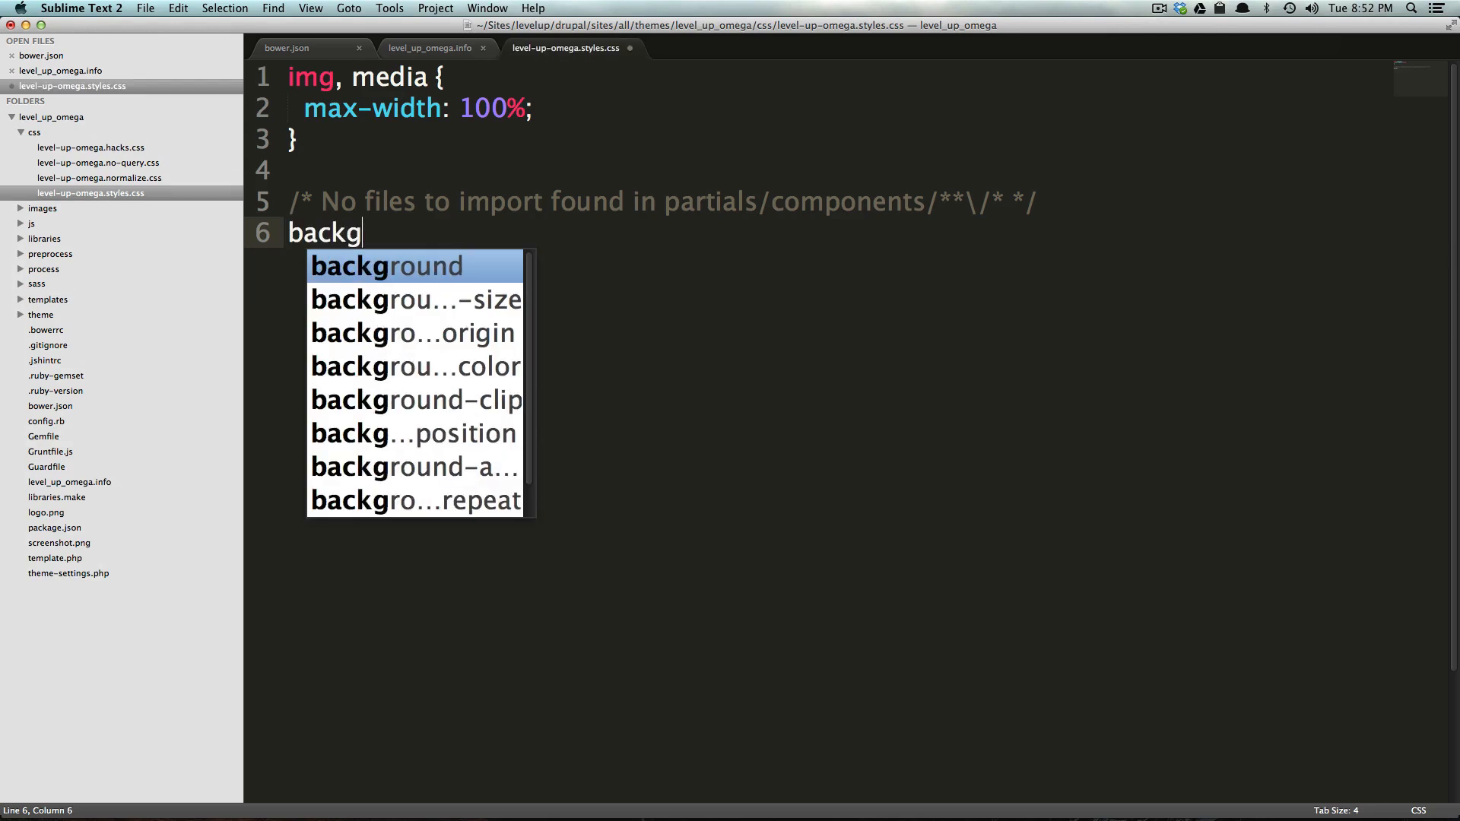
pyautogui.press('backspace')
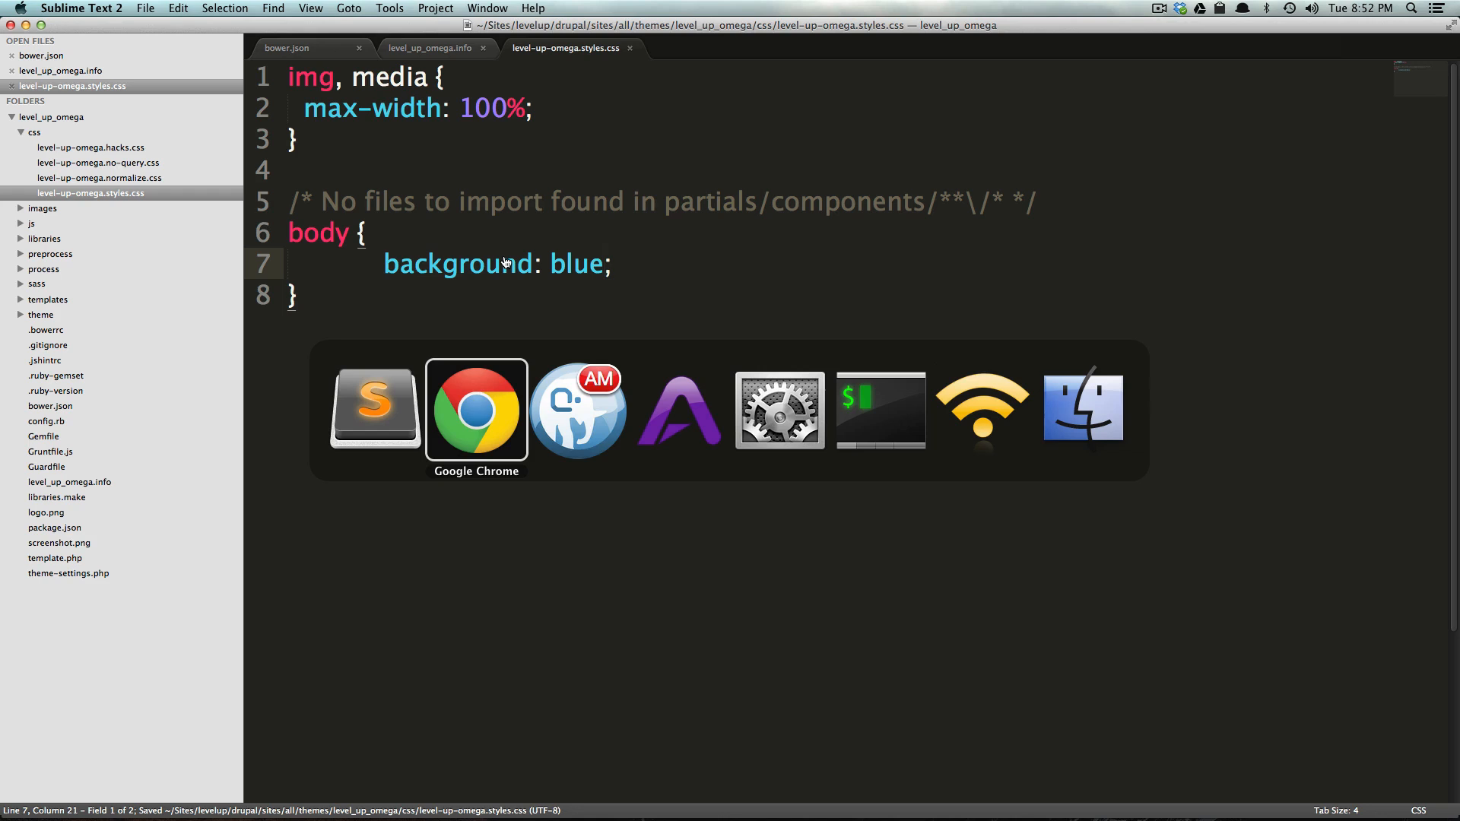
pyautogui.click(476, 407)
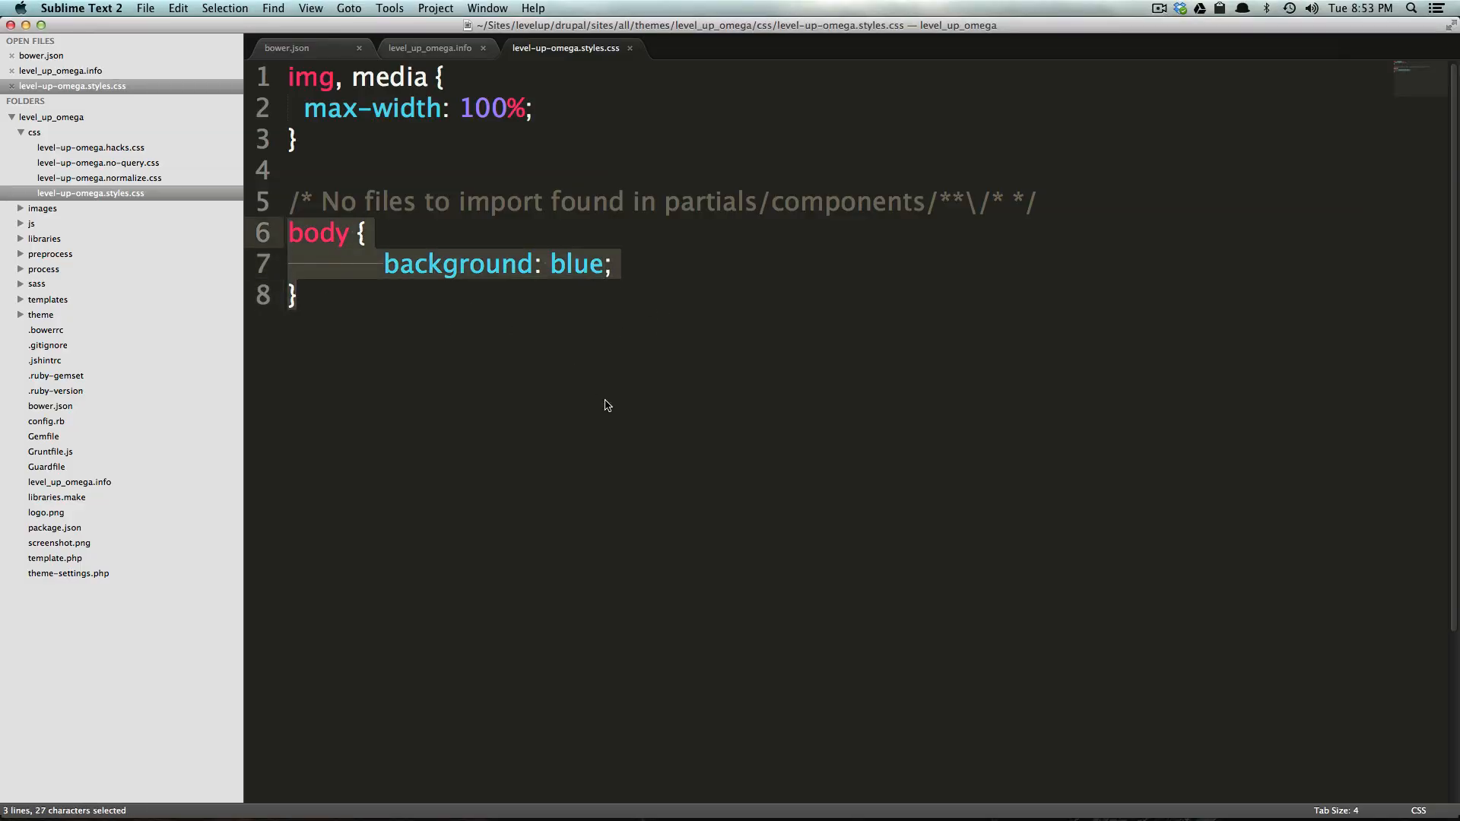
pyautogui.moveTo(560, 119)
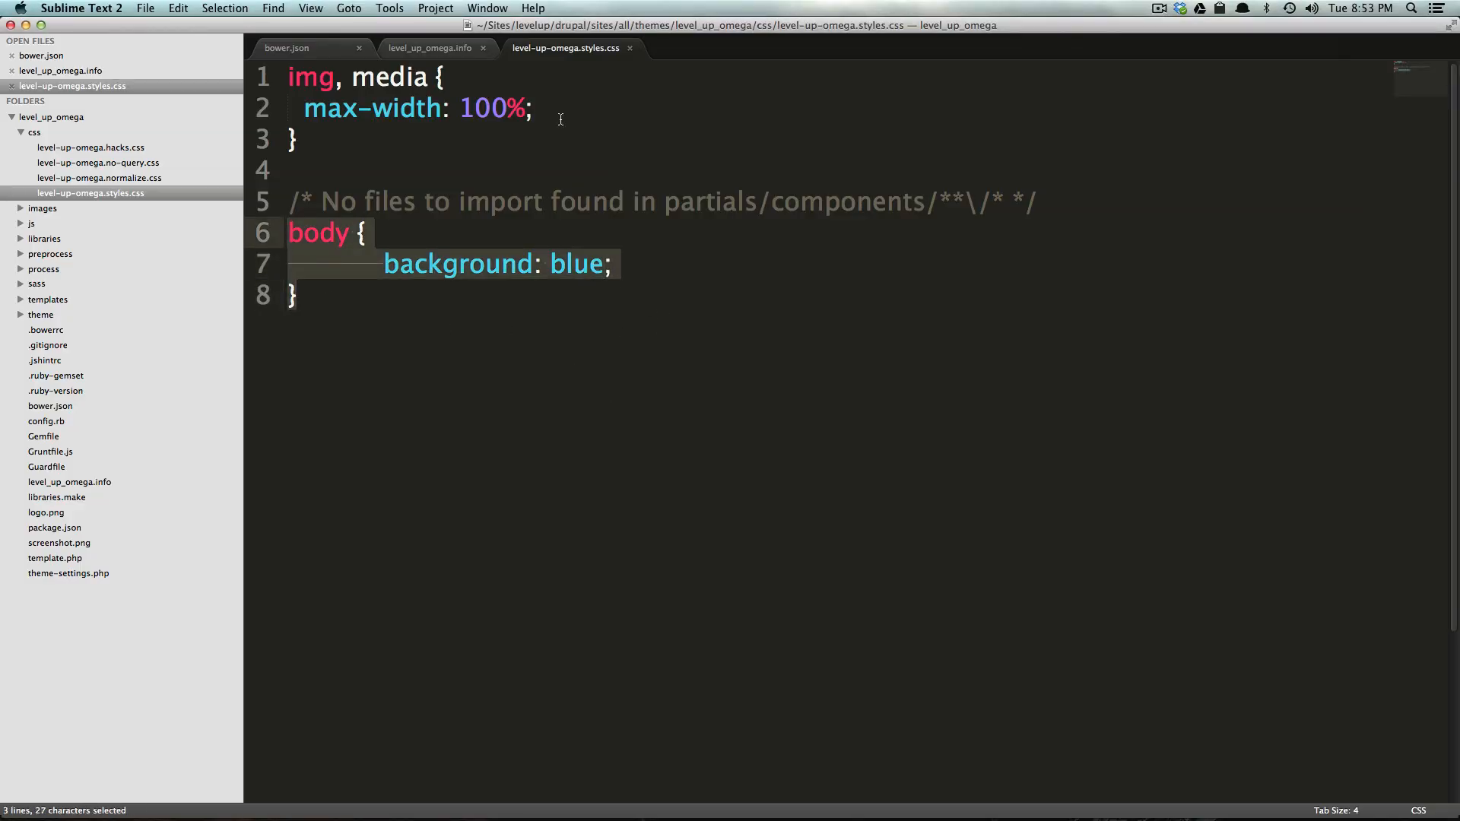
pyautogui.moveTo(724, 146)
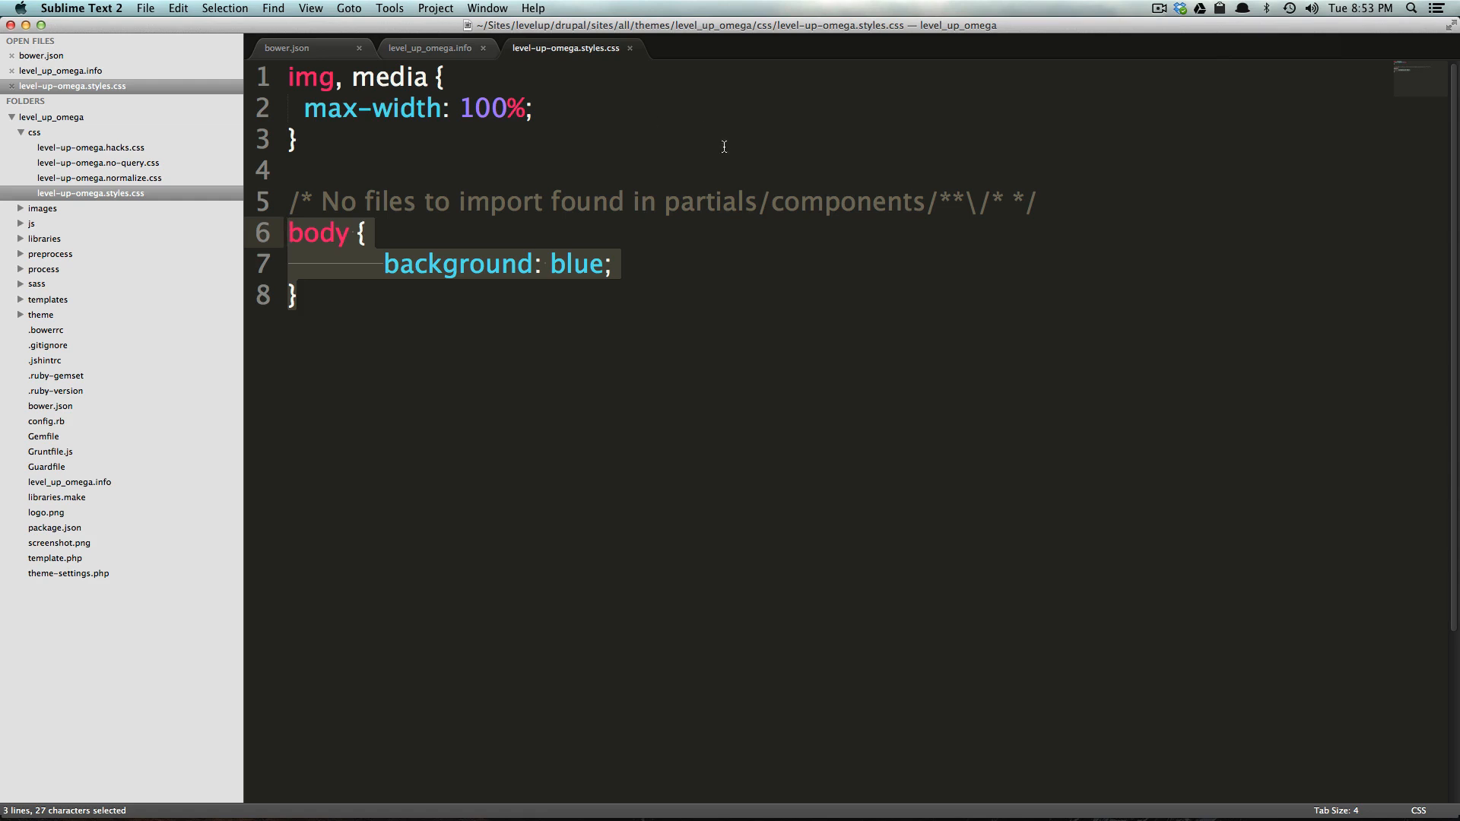
pyautogui.click(581, 36)
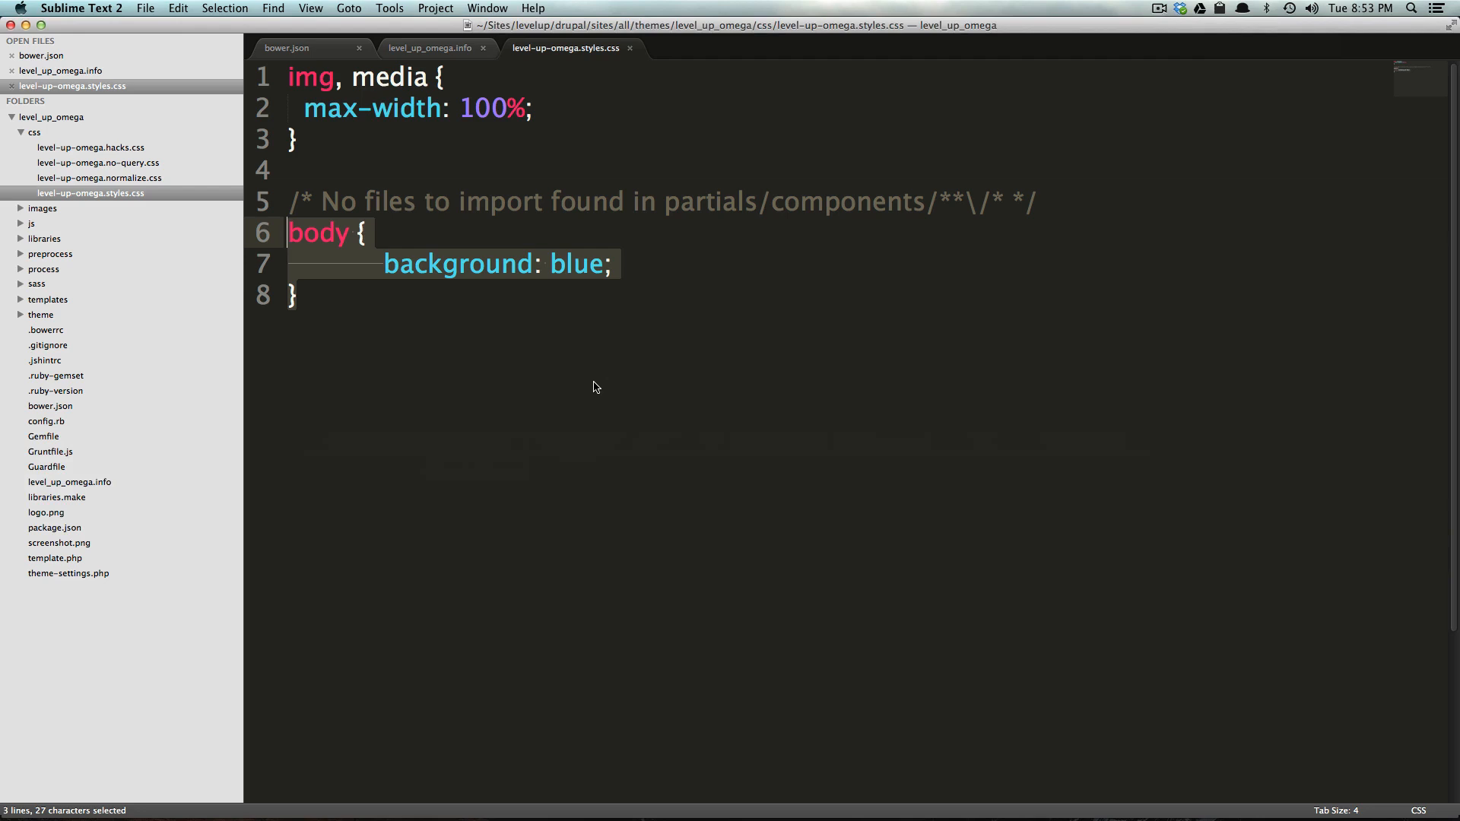
pyautogui.click(385, 264)
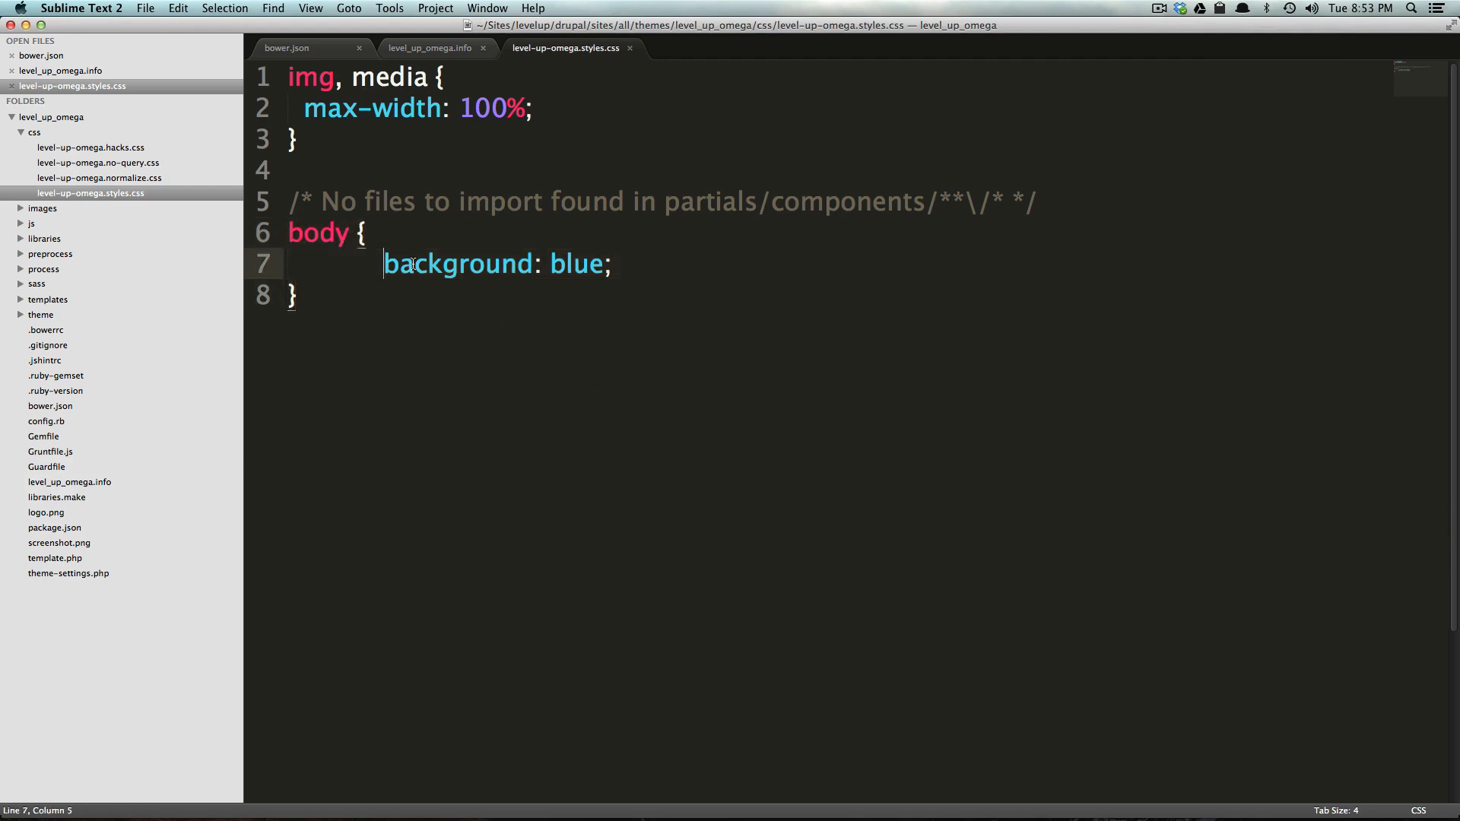
pyautogui.click(477, 410)
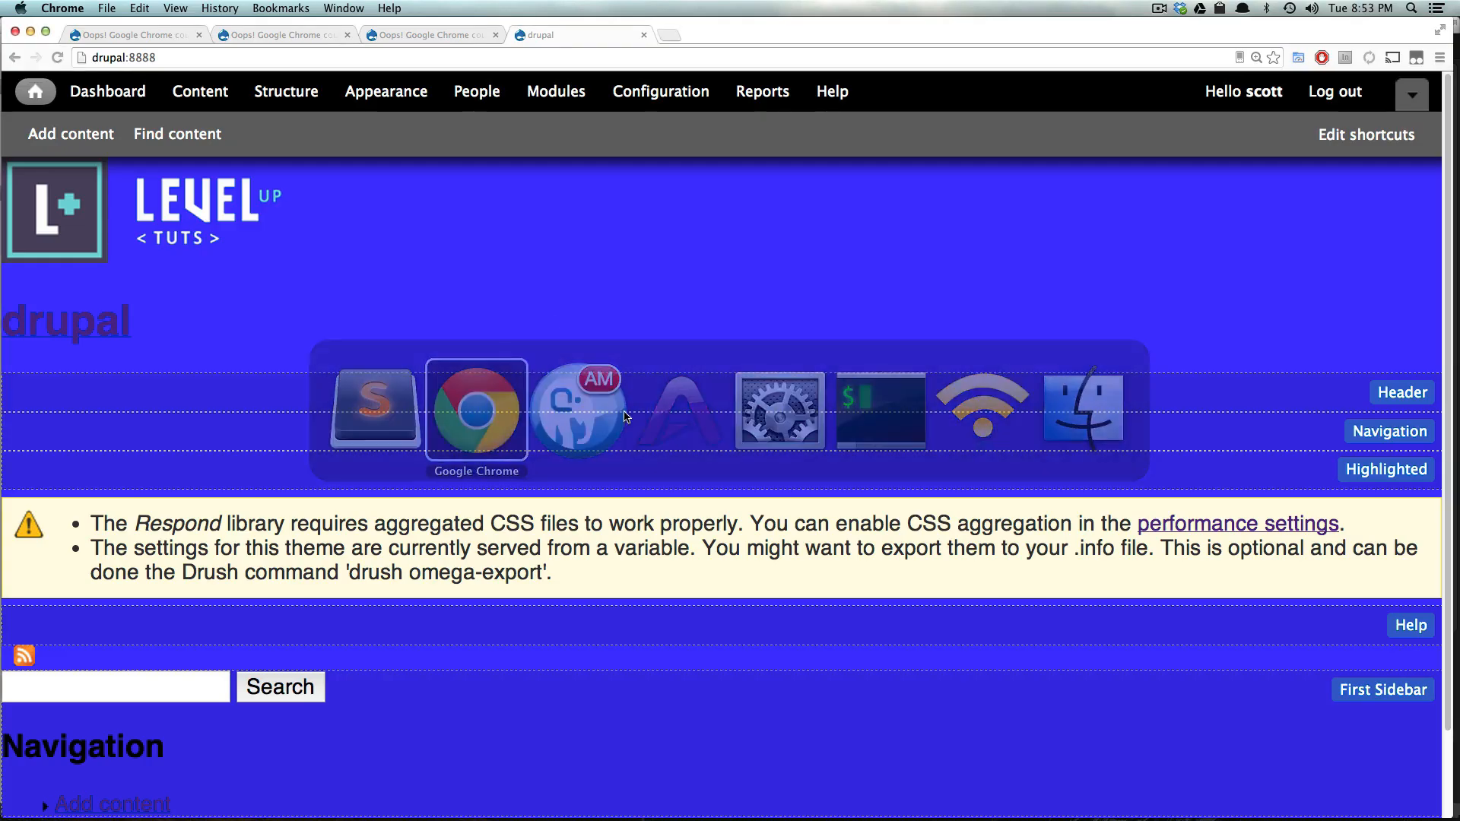
pyautogui.rightClick(615, 410)
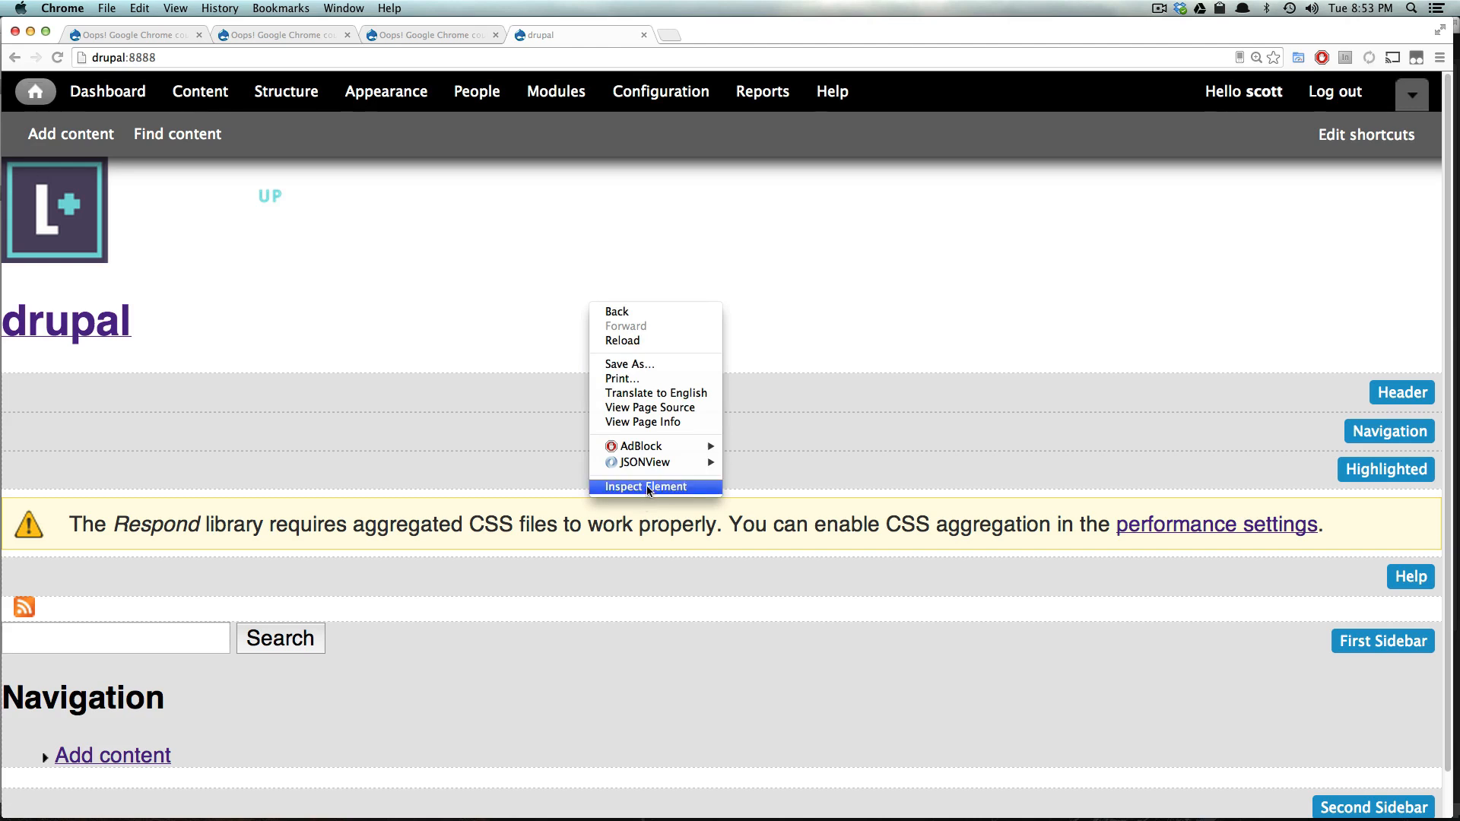
pyautogui.click(644, 486)
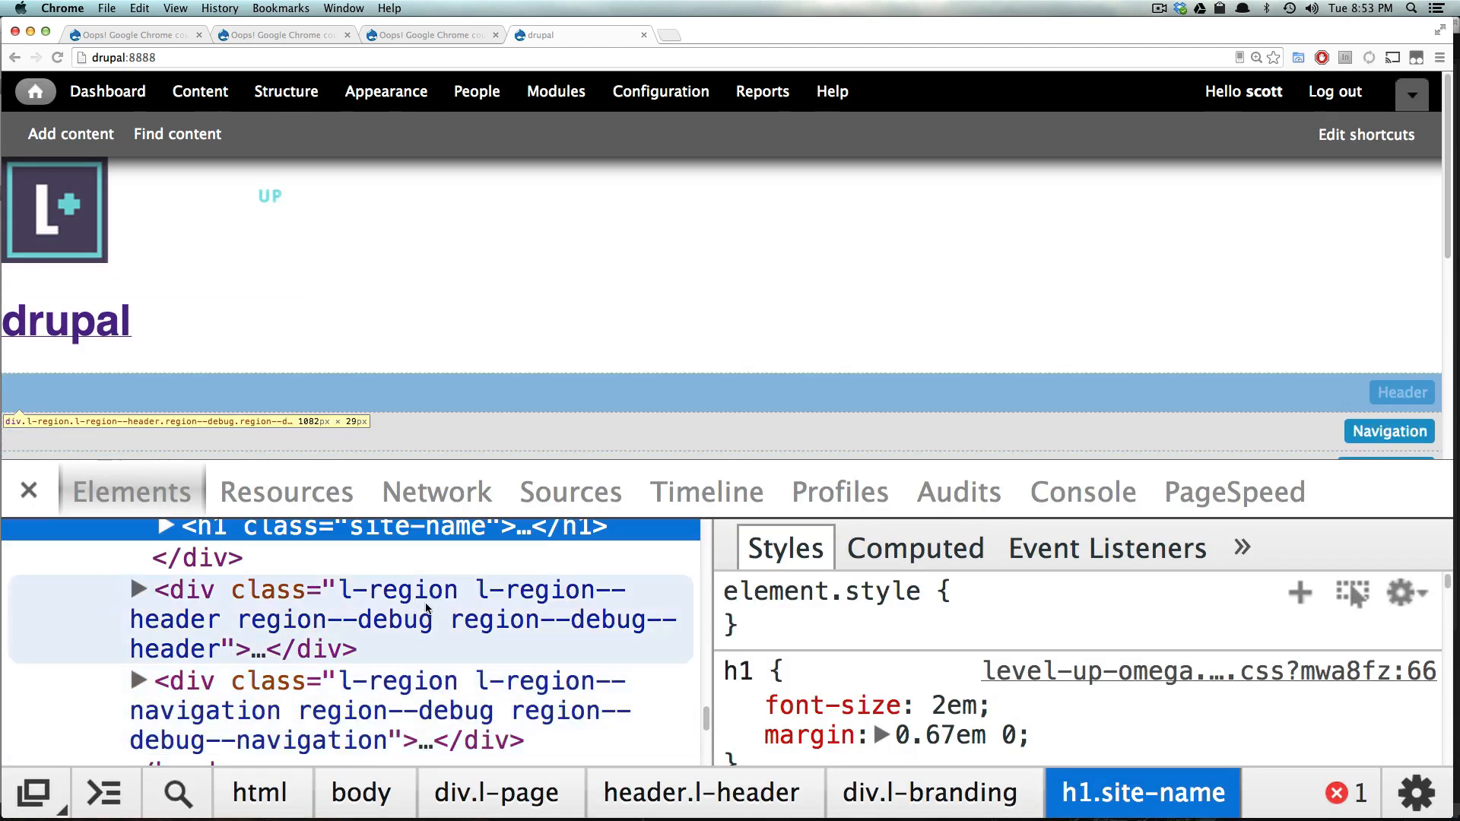
pyautogui.click(137, 589)
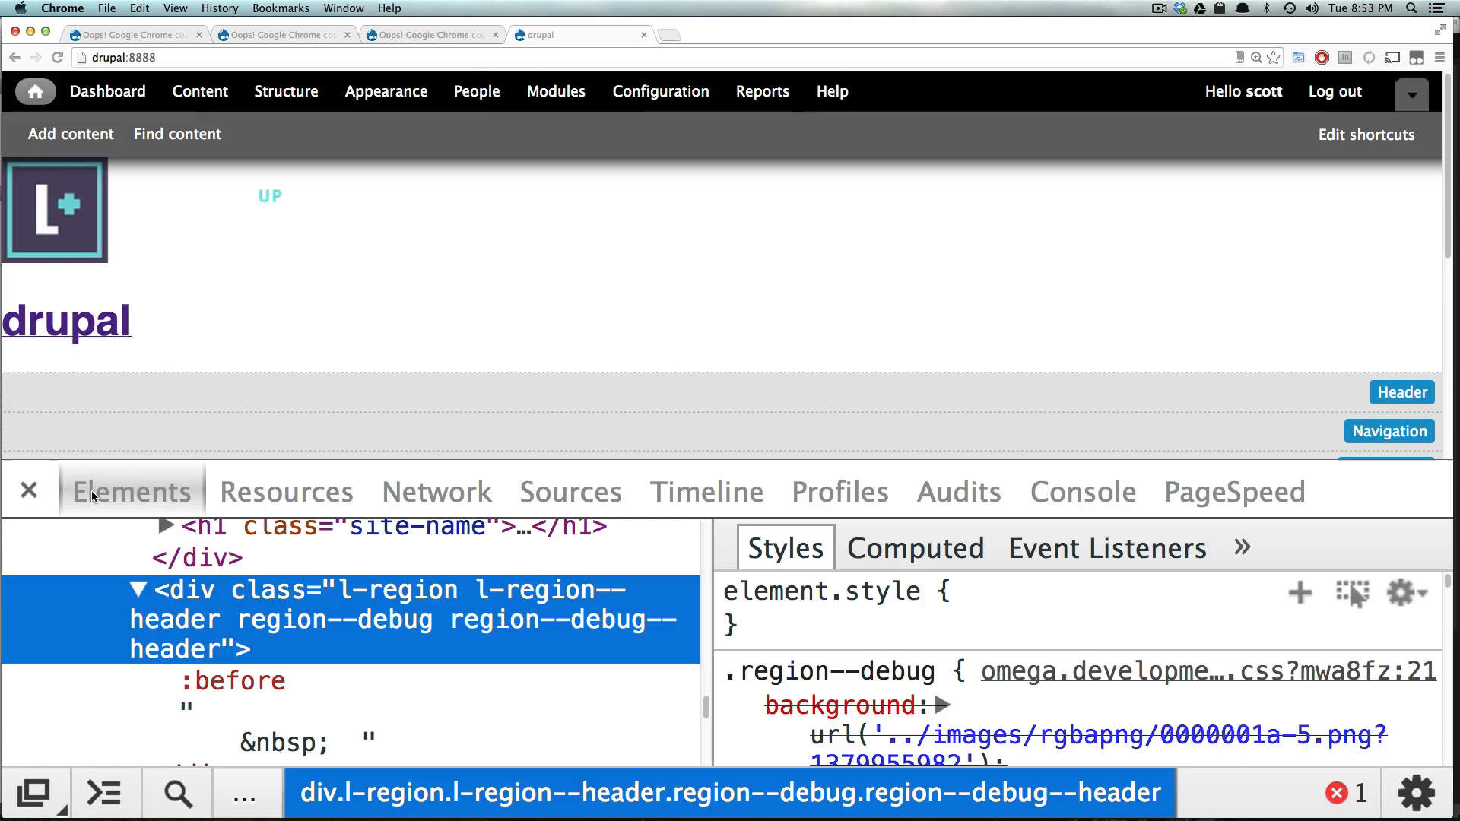
pyautogui.click(29, 490)
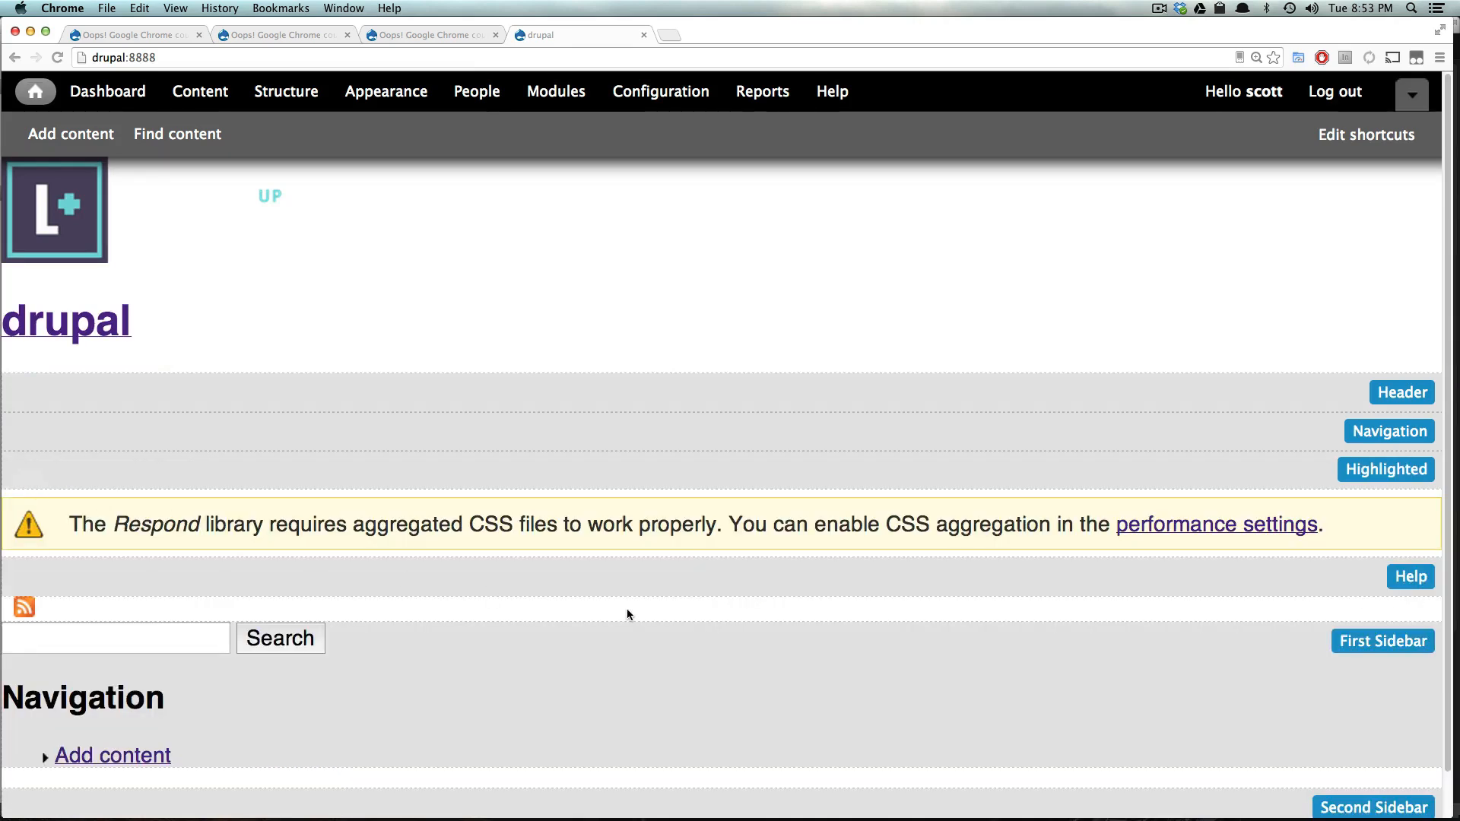
pyautogui.moveTo(636, 610)
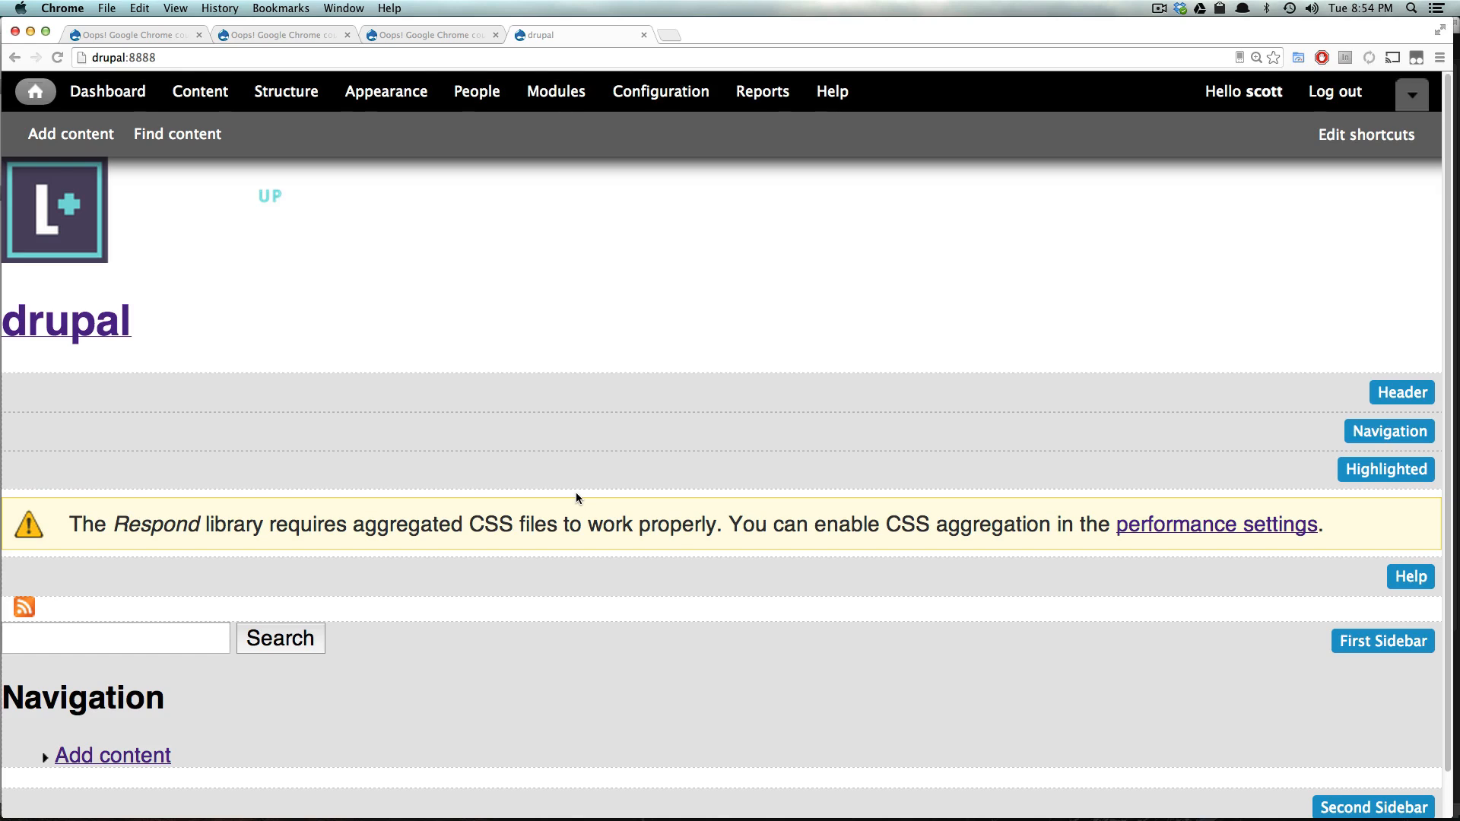
pyautogui.moveTo(568, 511)
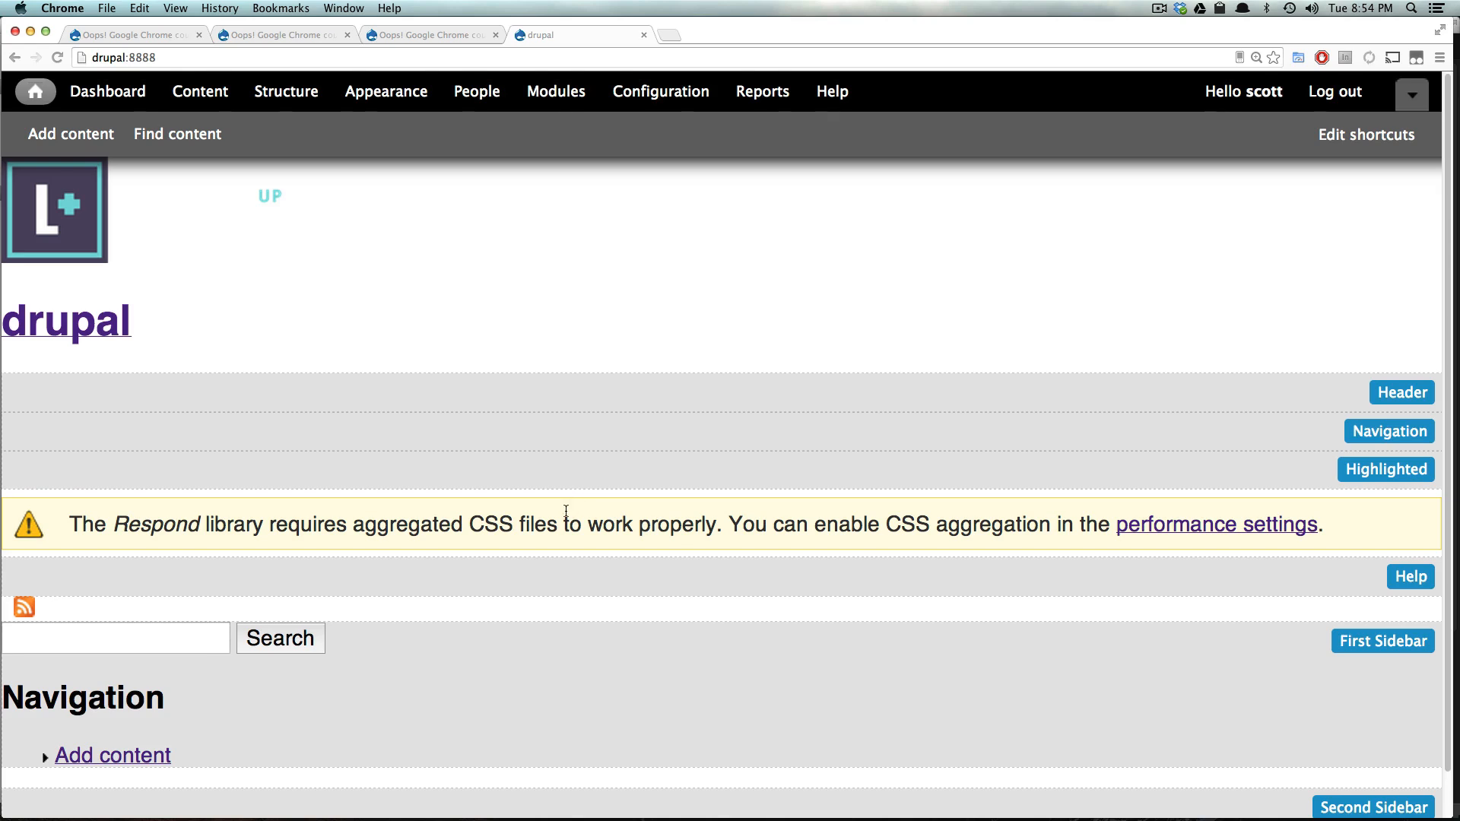
pyautogui.moveTo(450, 700)
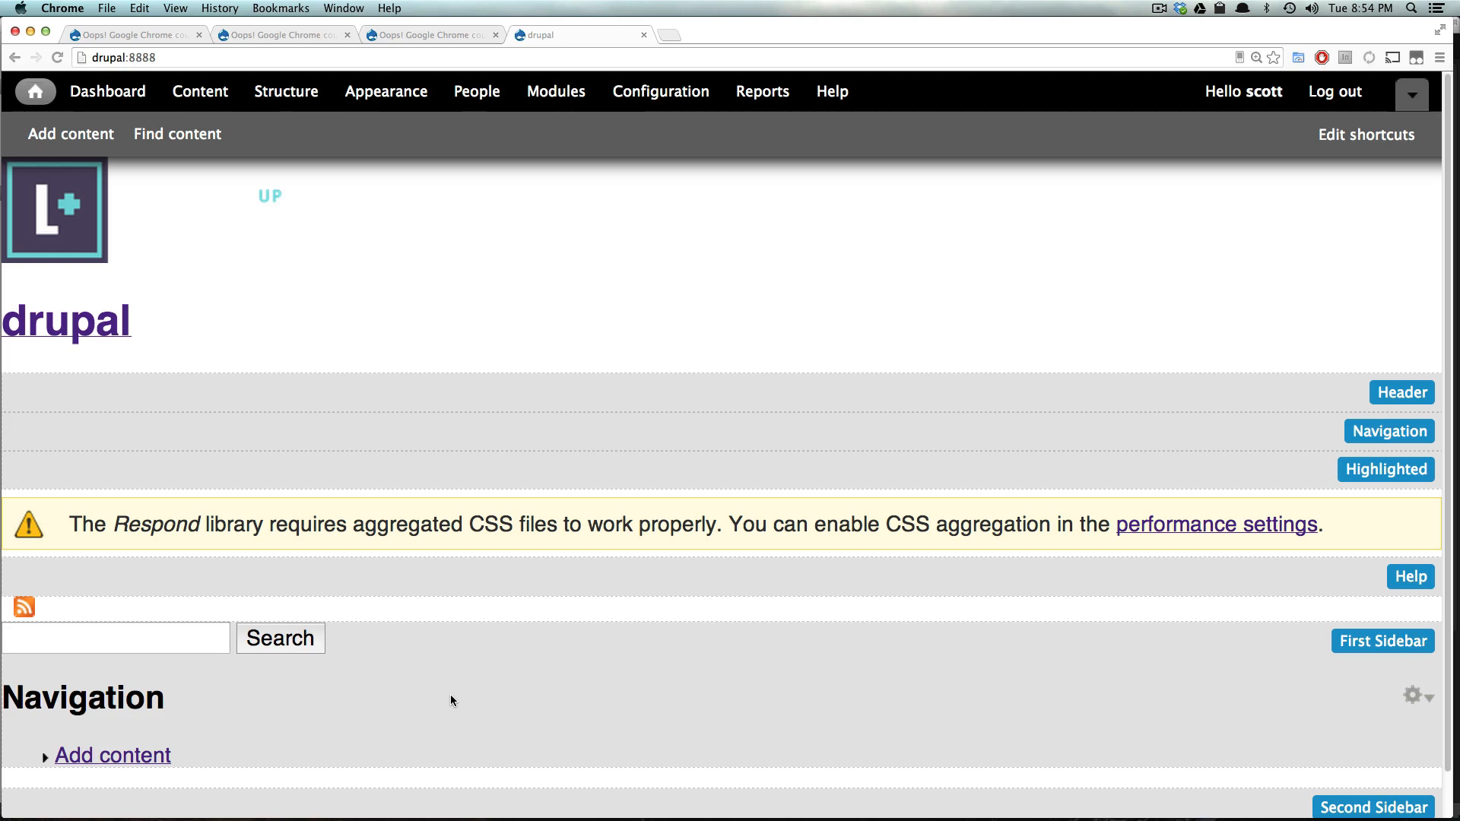
pyautogui.moveTo(555, 687)
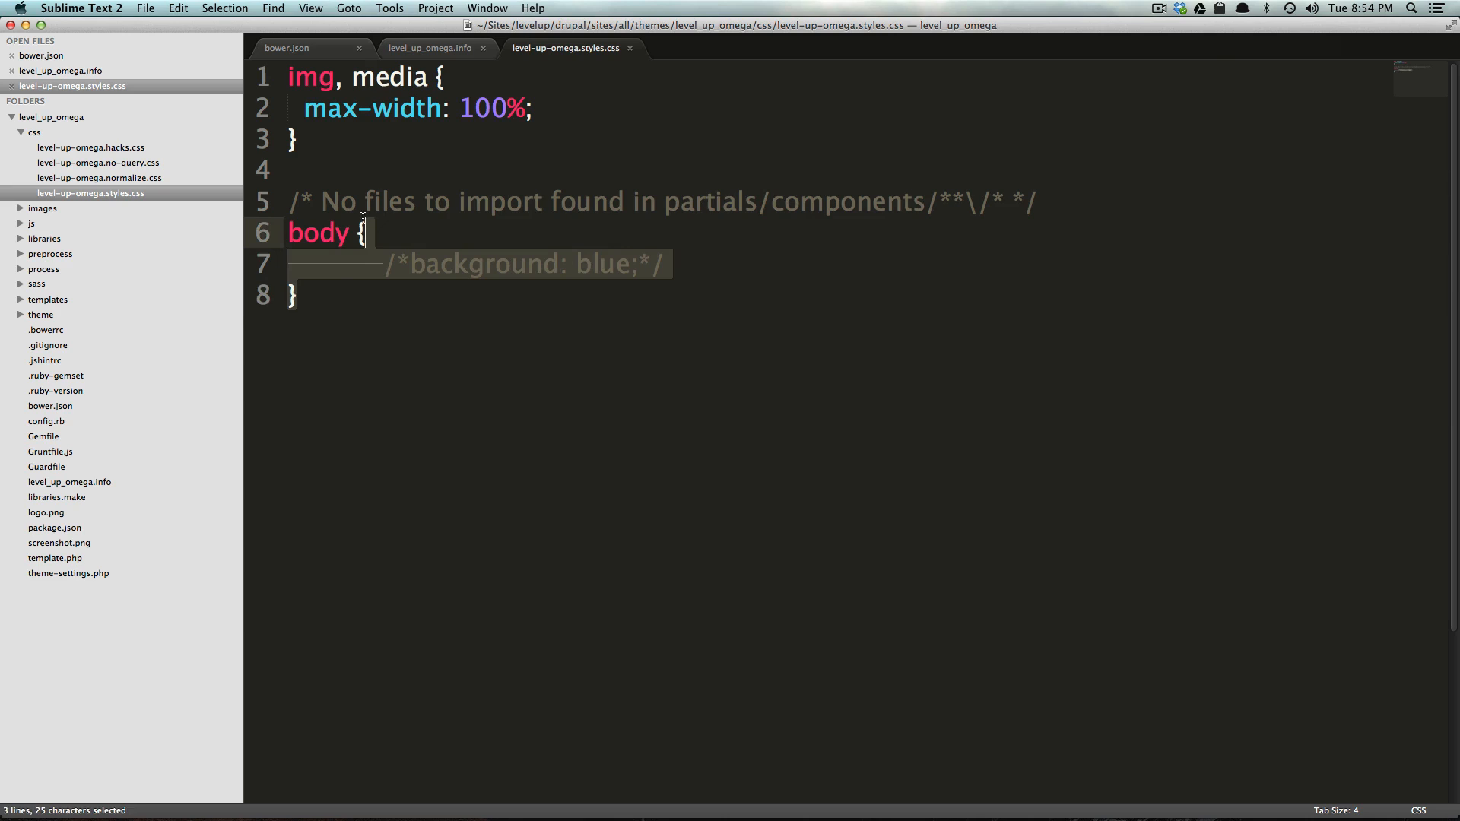
# - Delete the commented-out /*background: blue;*/ line from the body rule
pyautogui.click(469, 264)
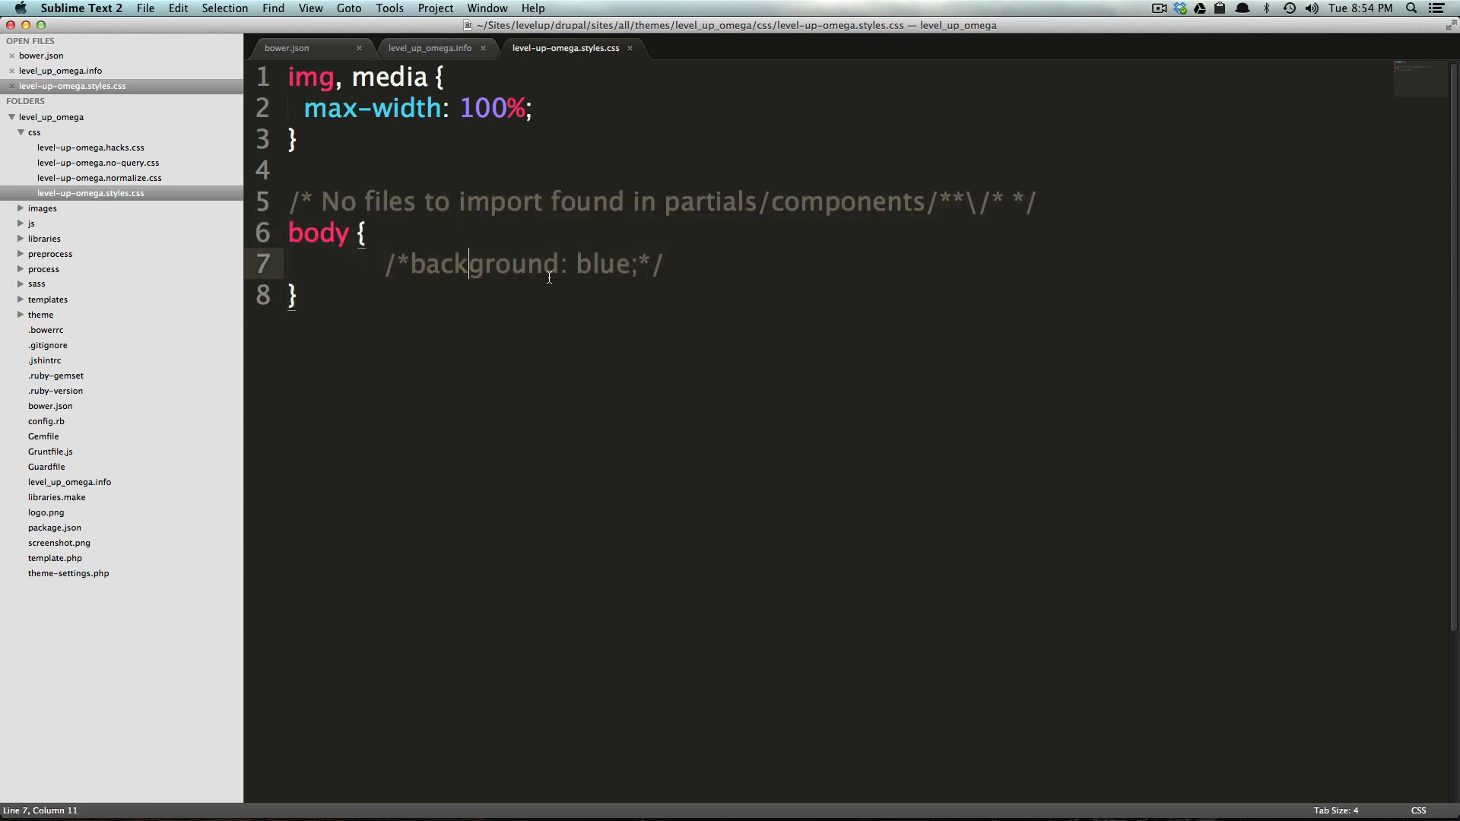
pyautogui.moveTo(714, 261)
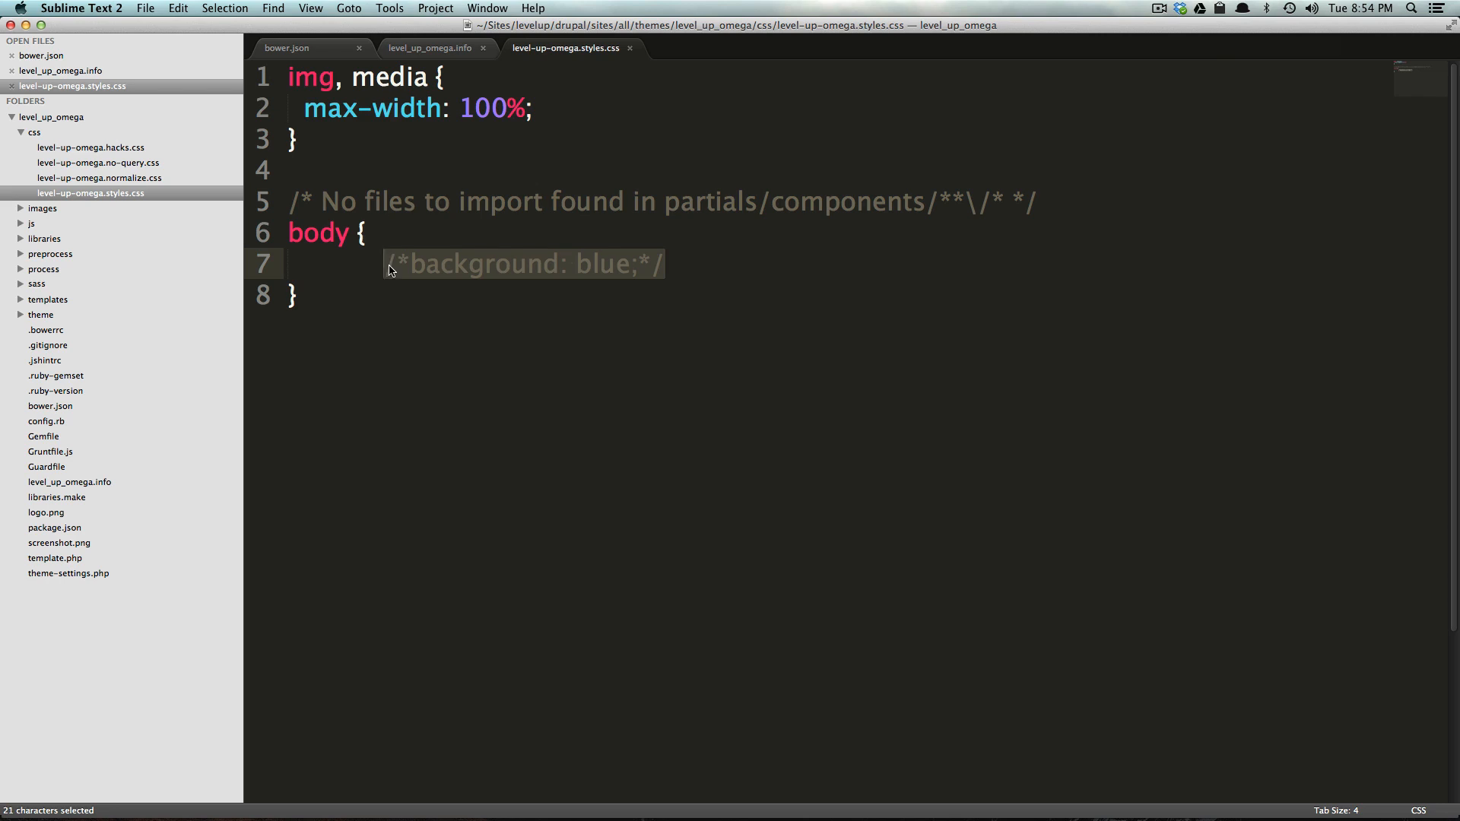
pyautogui.press('Delete')
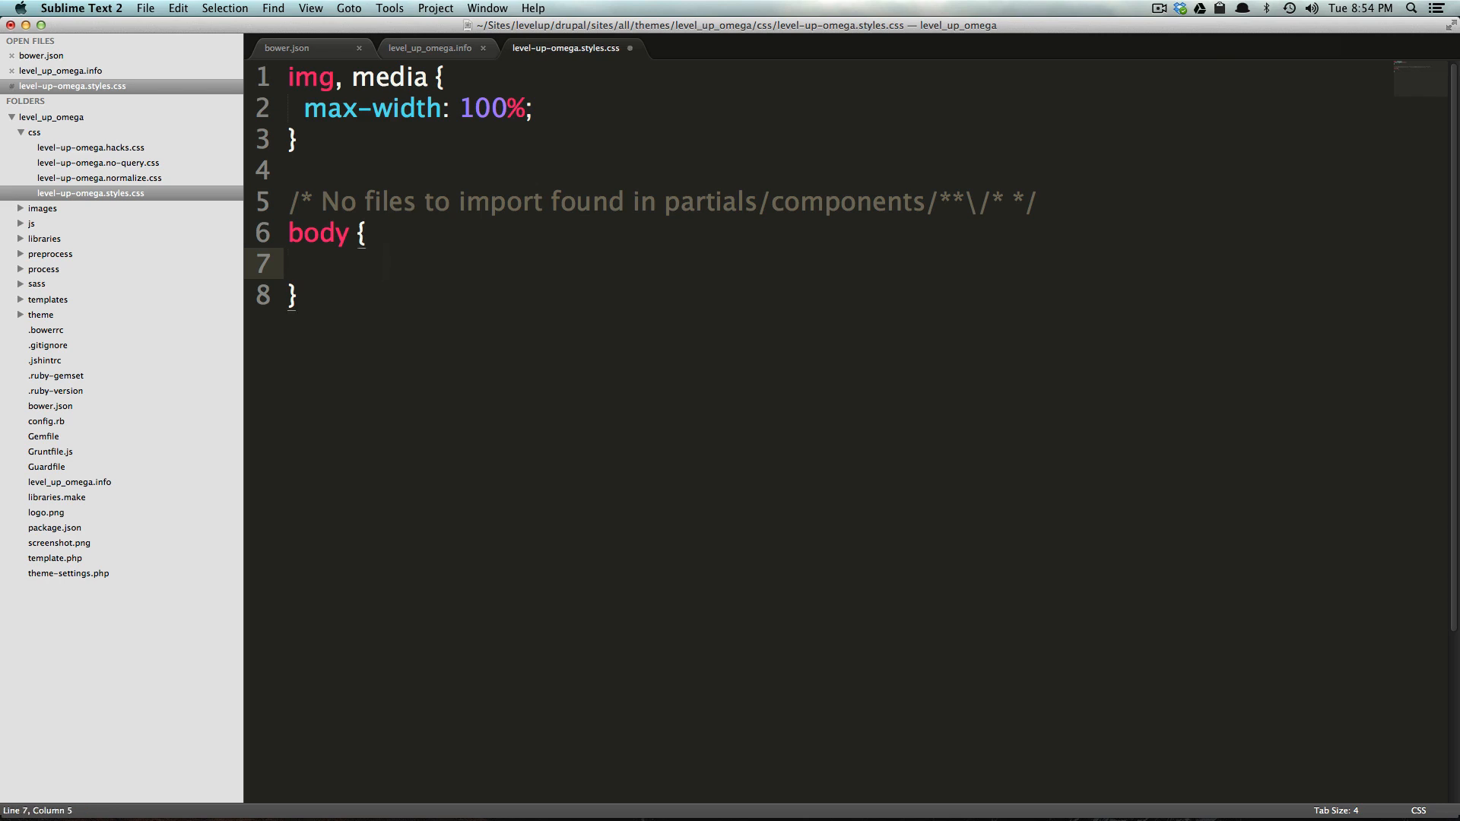
pyautogui.moveTo(411, 254)
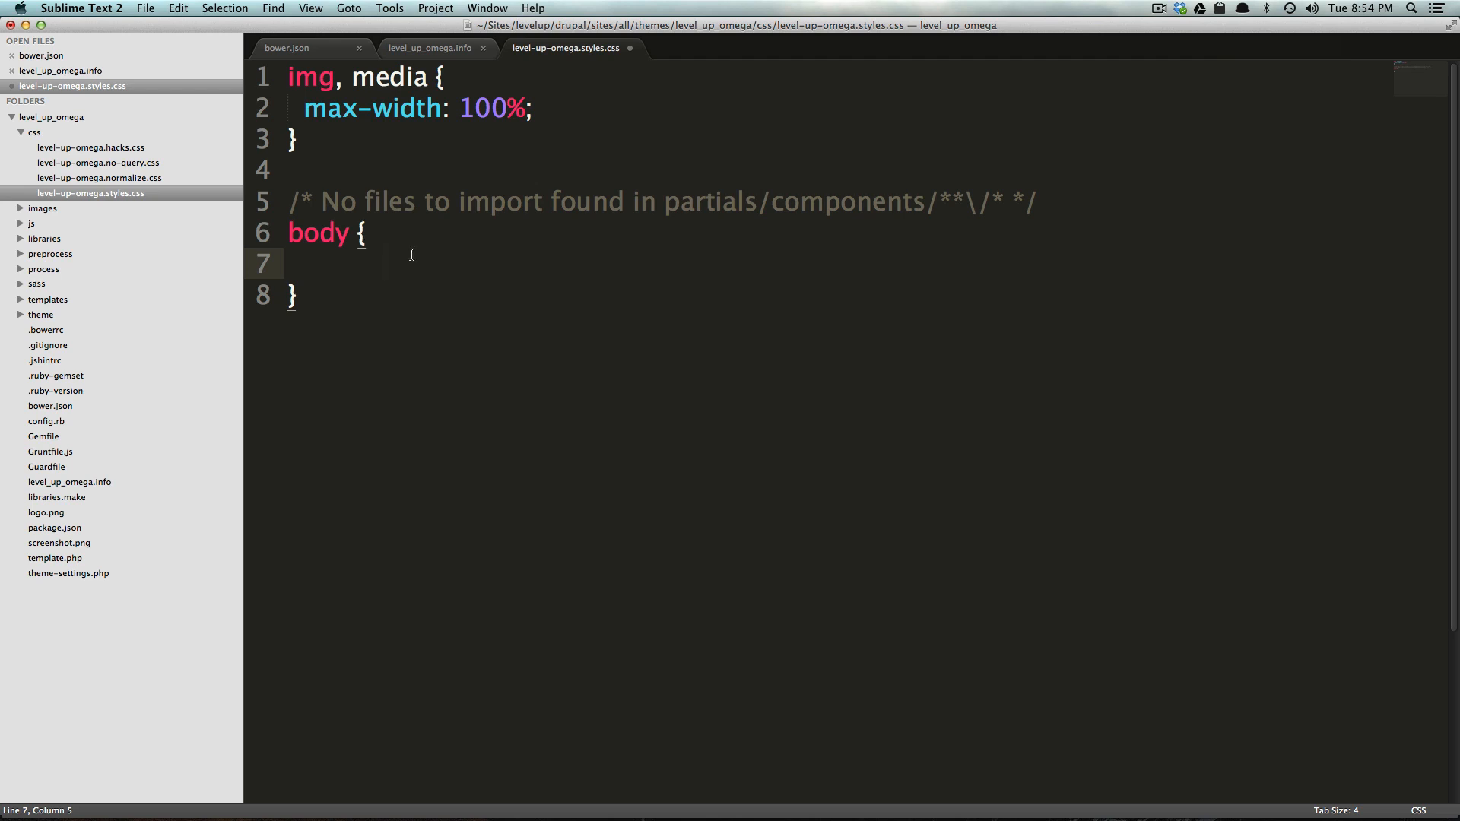
pyautogui.moveTo(429, 242)
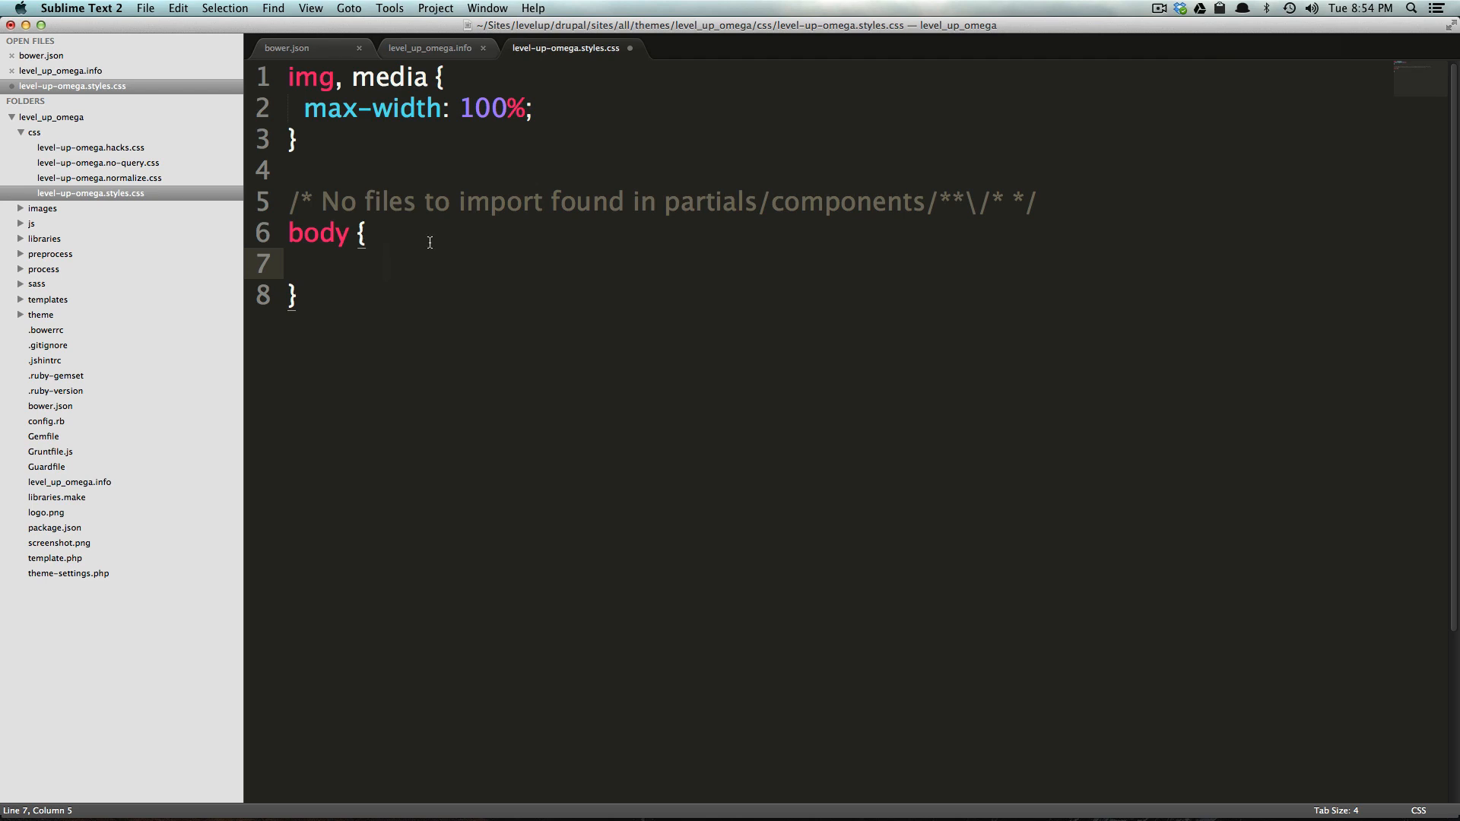